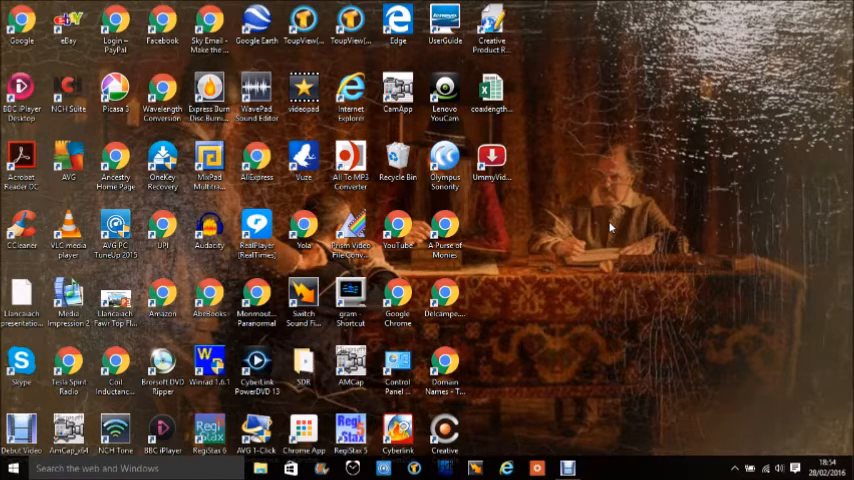
mouse_move(595, 226)
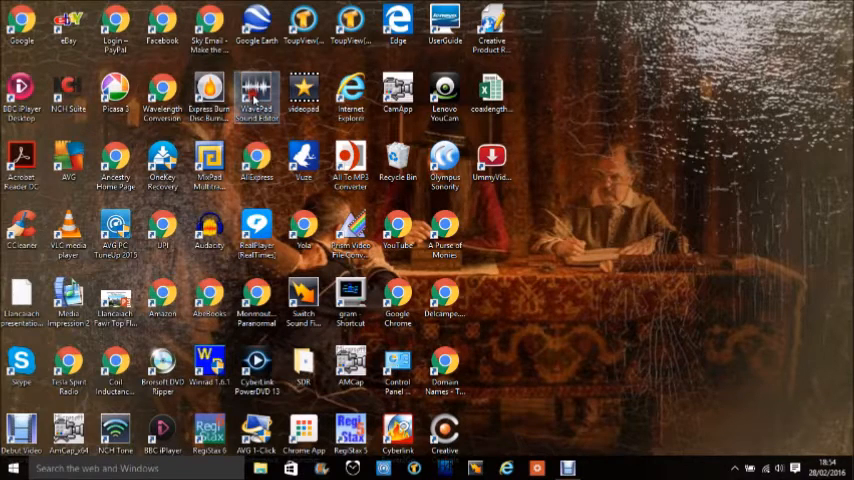
Step: Launch WavePad Sound Editor from its desktop icon and let the splash screen close
double_click(257, 90)
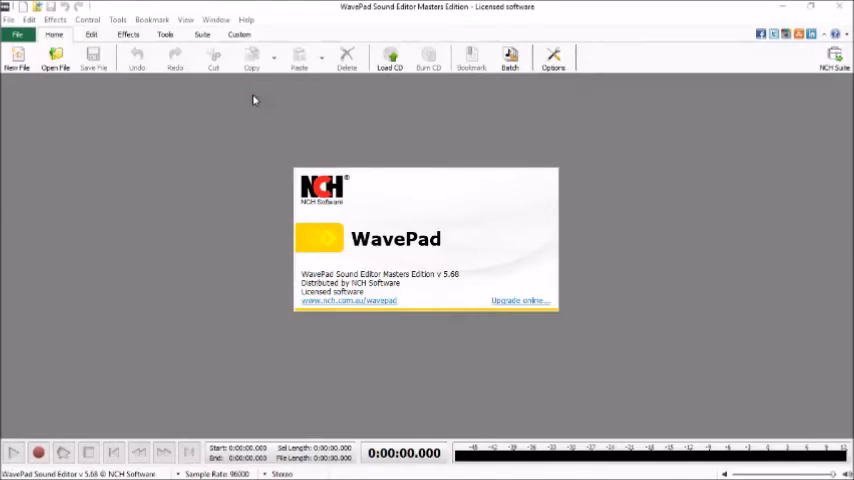
mouse_move(645, 342)
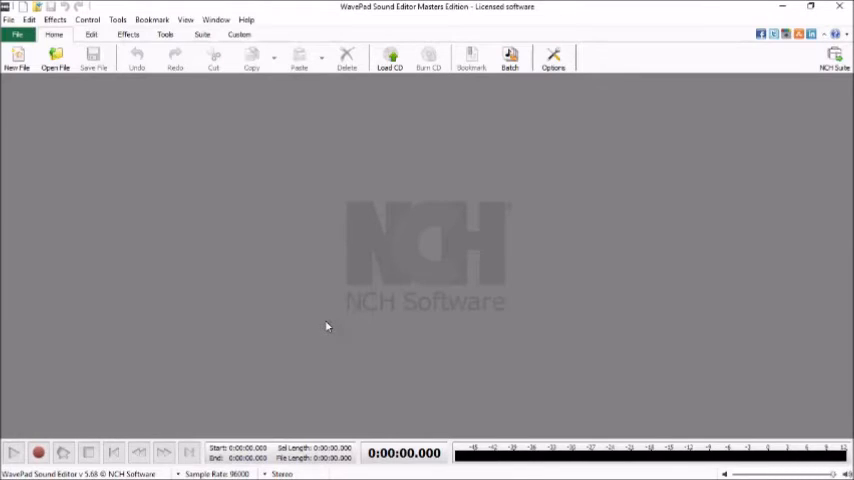
mouse_move(331, 328)
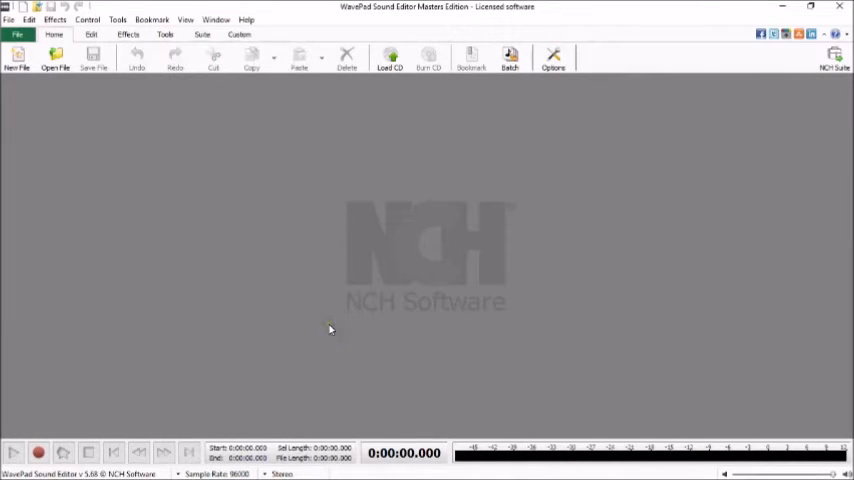
mouse_move(322, 266)
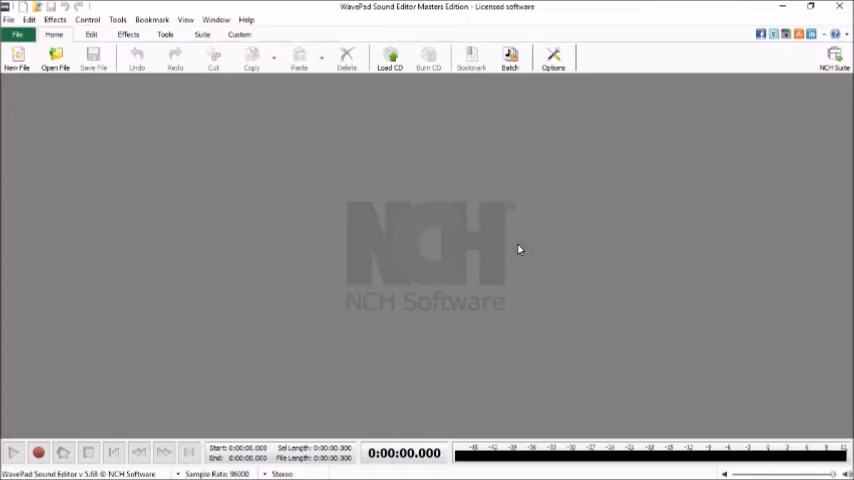
mouse_move(472, 196)
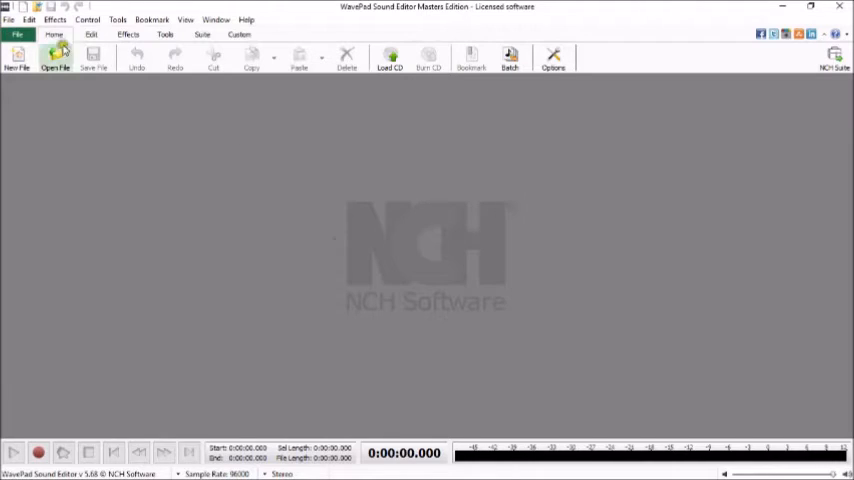
Step: Open Metallica's 'Master Of Puppets' mp3 from the File menu
left_click(11, 18)
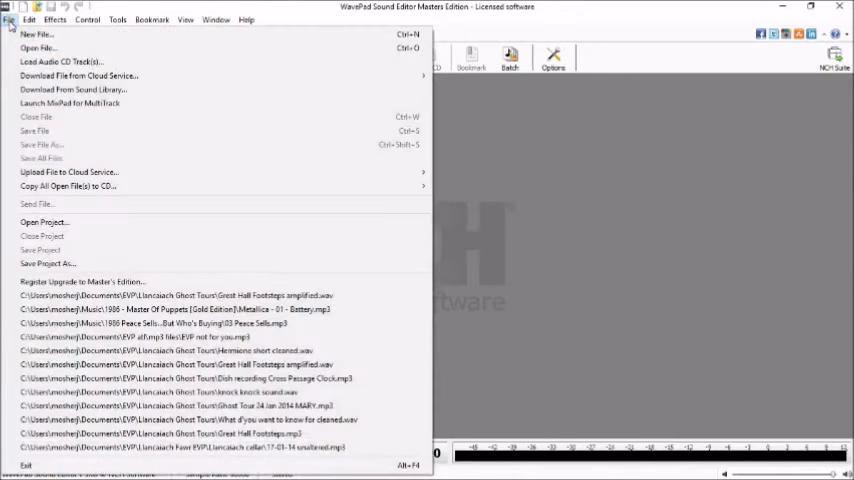
mouse_move(34, 46)
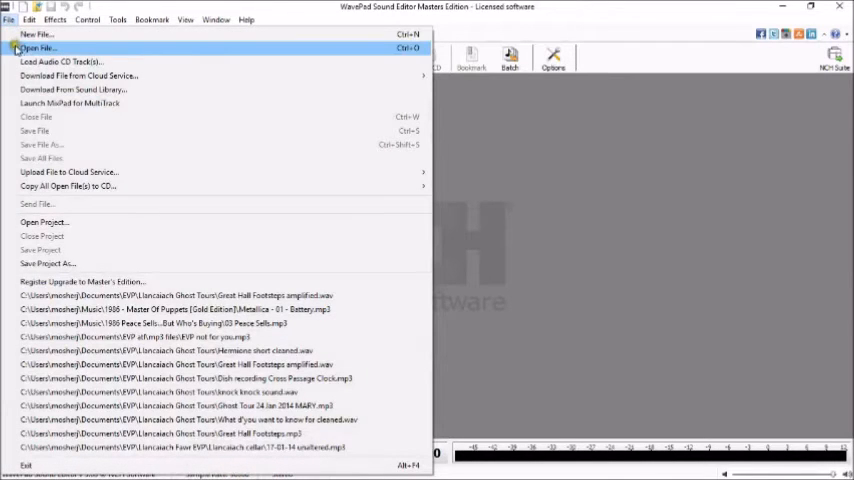
left_click(38, 45)
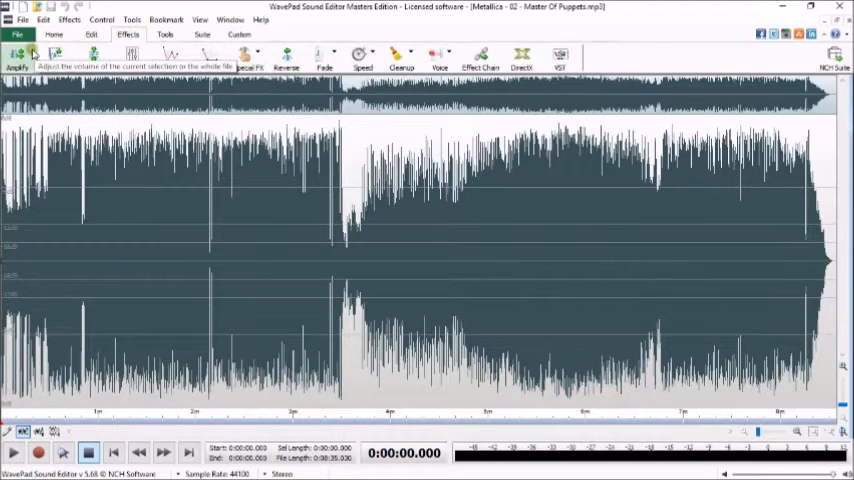
Step: Amplify the whole track with the Quarter Volume preset at 25% gain
left_click(15, 57)
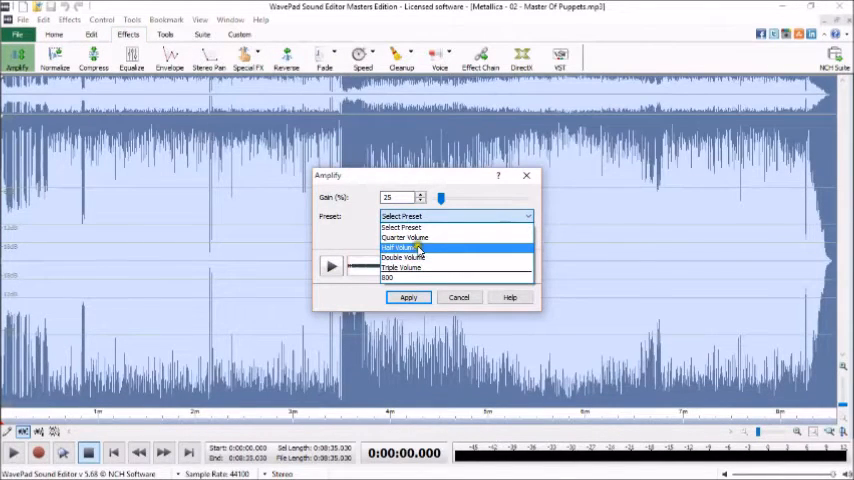
left_click(405, 237)
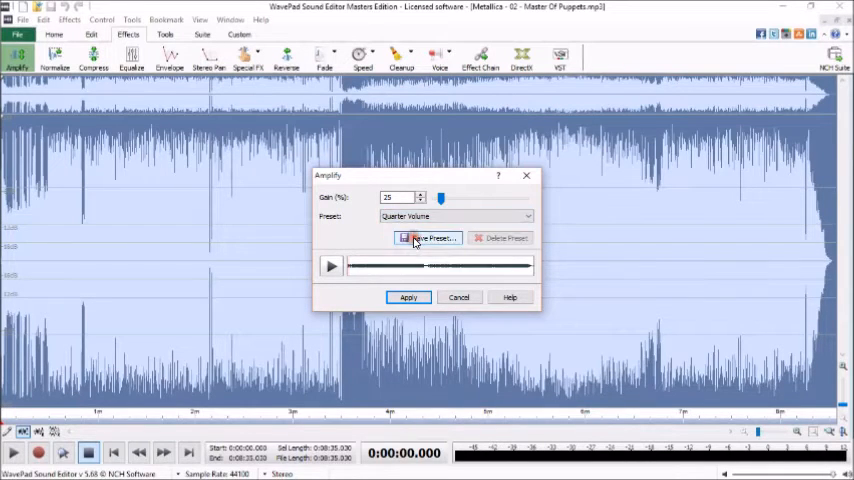
left_click(408, 297)
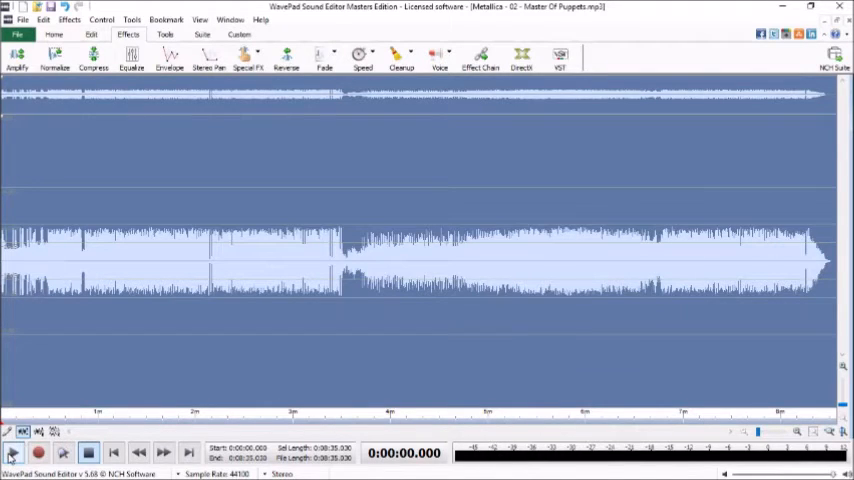
left_click(12, 454)
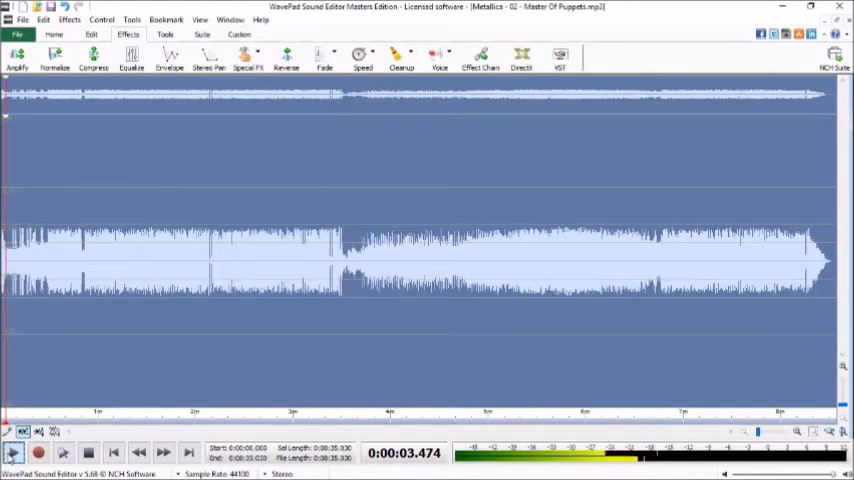
left_click(89, 453)
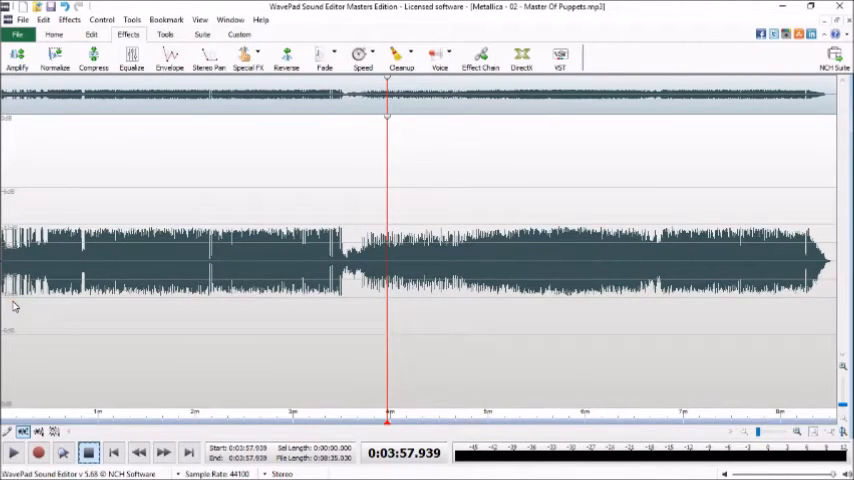
mouse_move(12, 304)
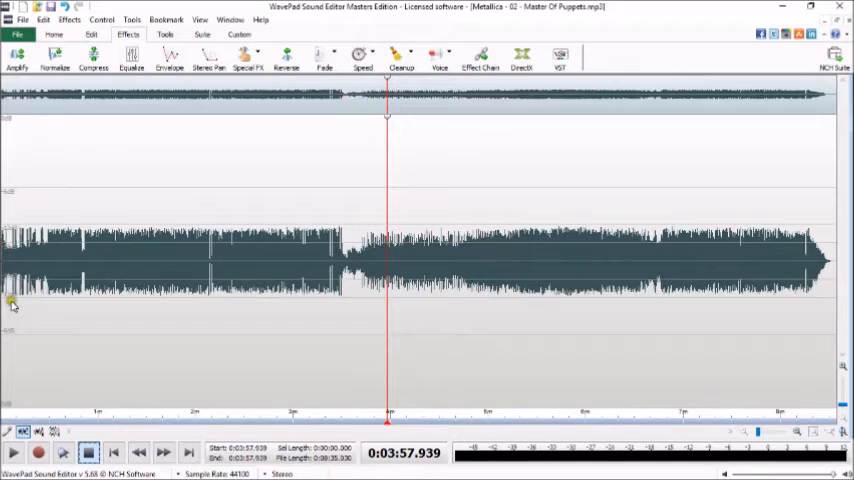
left_click(18, 300)
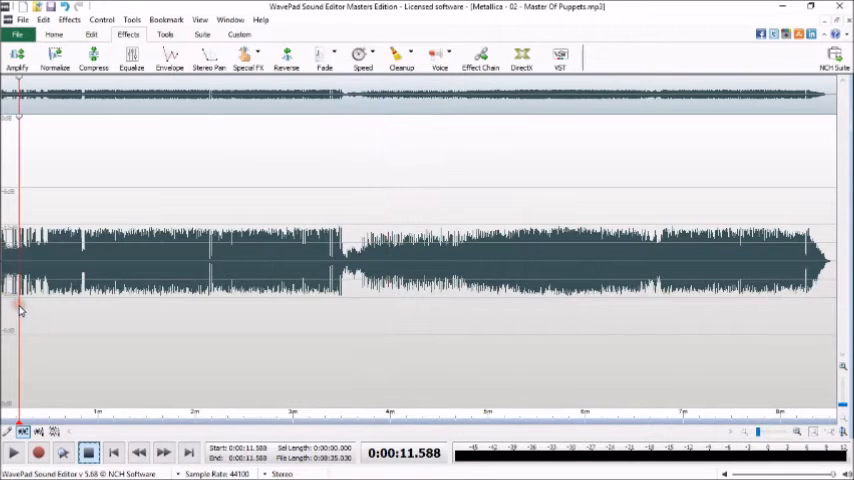
mouse_move(182, 195)
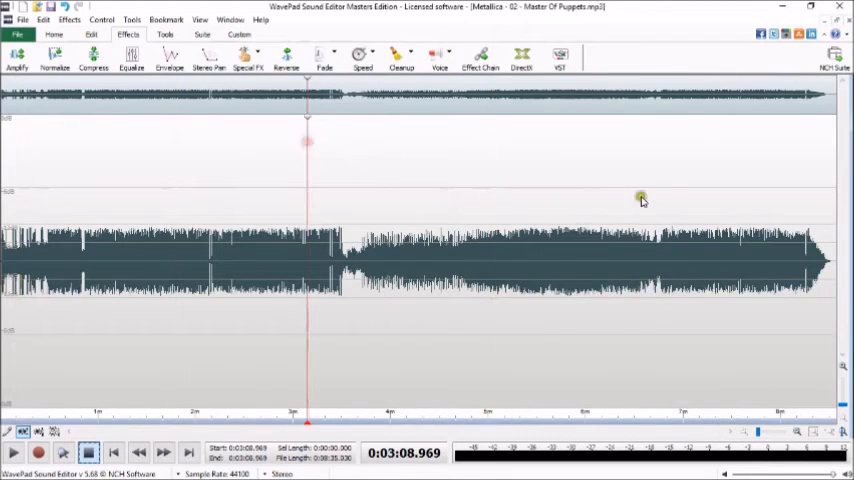
Step: Dismiss the edit menu and close the track to reach the save-changes prompt
left_click(385, 192)
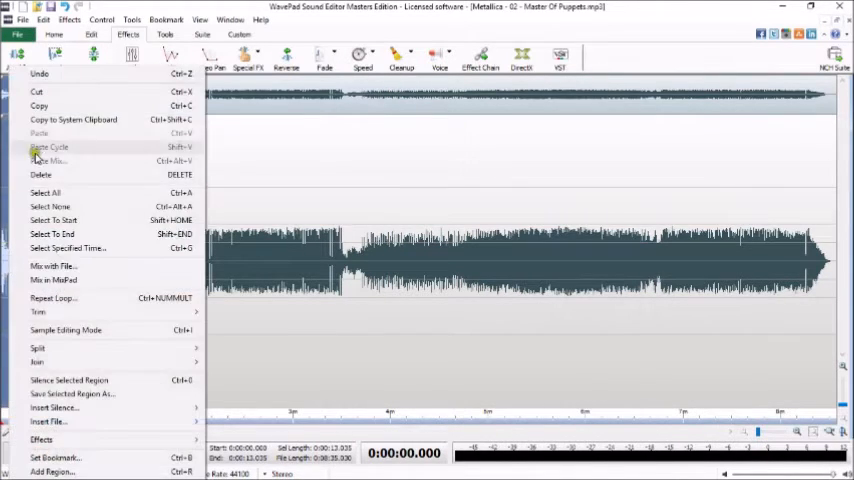
left_click(533, 139)
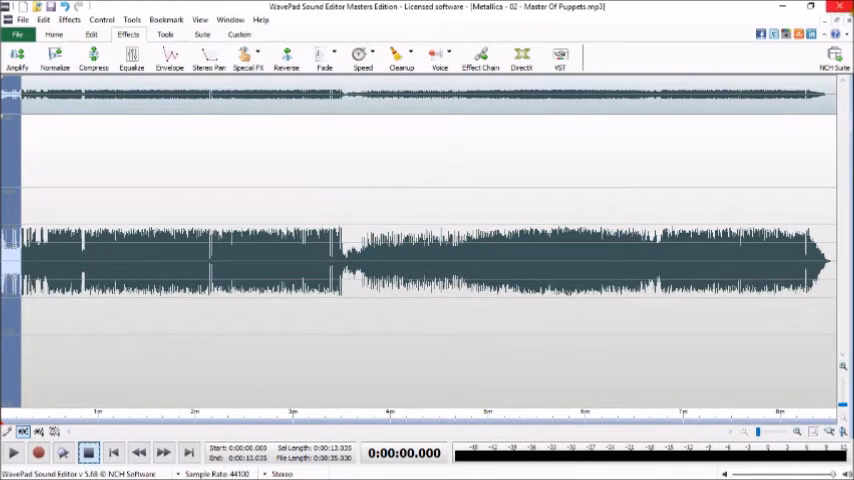
left_click(840, 12)
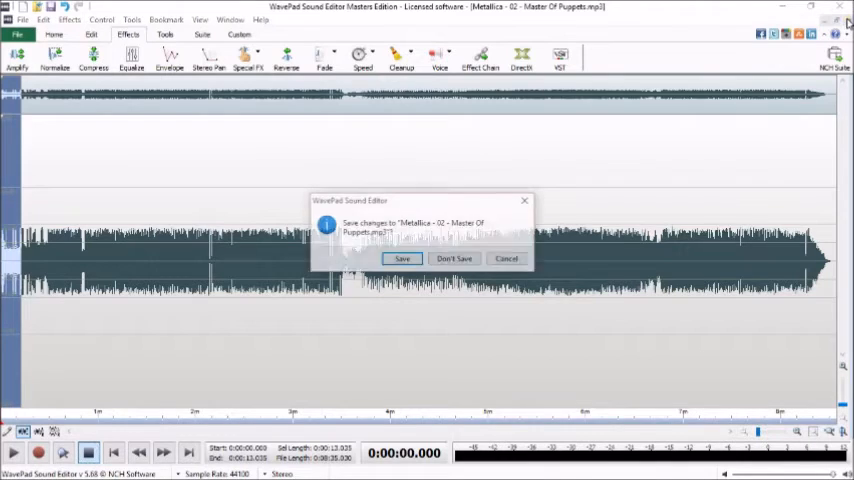
mouse_move(455, 259)
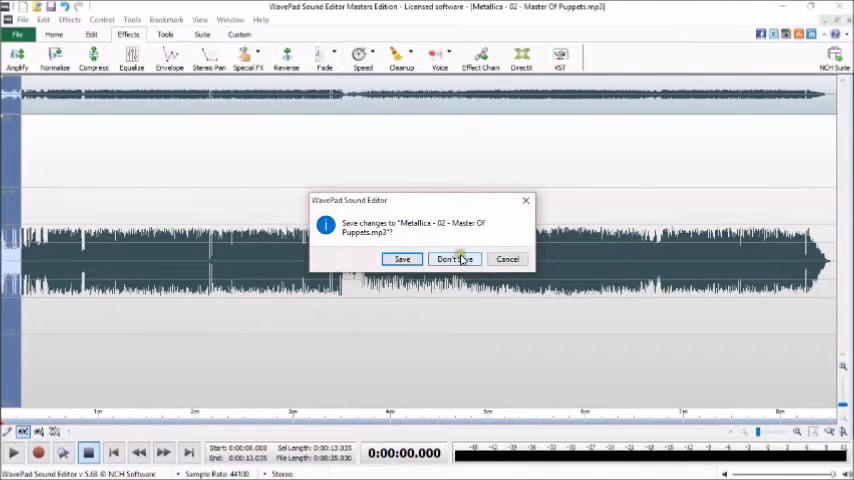
Step: Close the track without saving, discarding the quarter-volume change
left_click(454, 259)
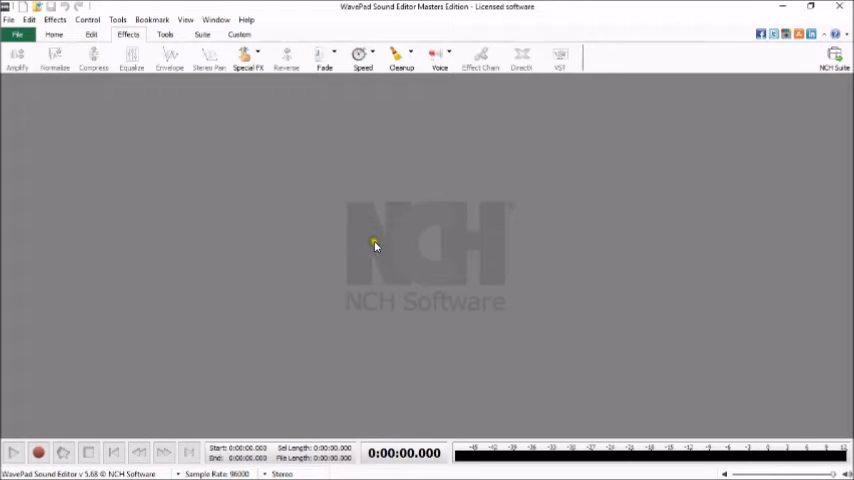
mouse_move(424, 214)
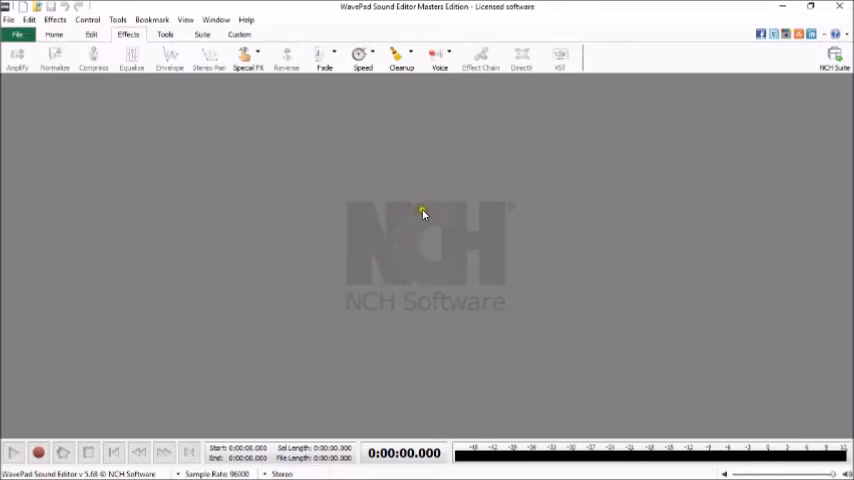
mouse_move(444, 279)
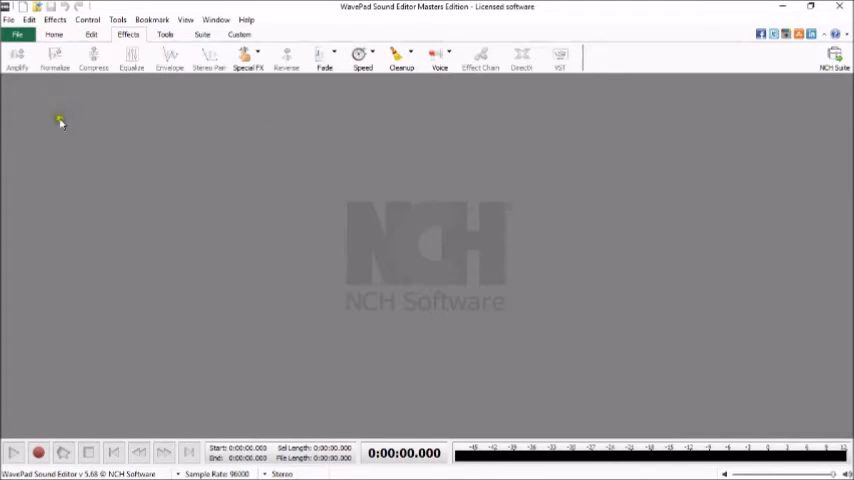
mouse_move(22, 92)
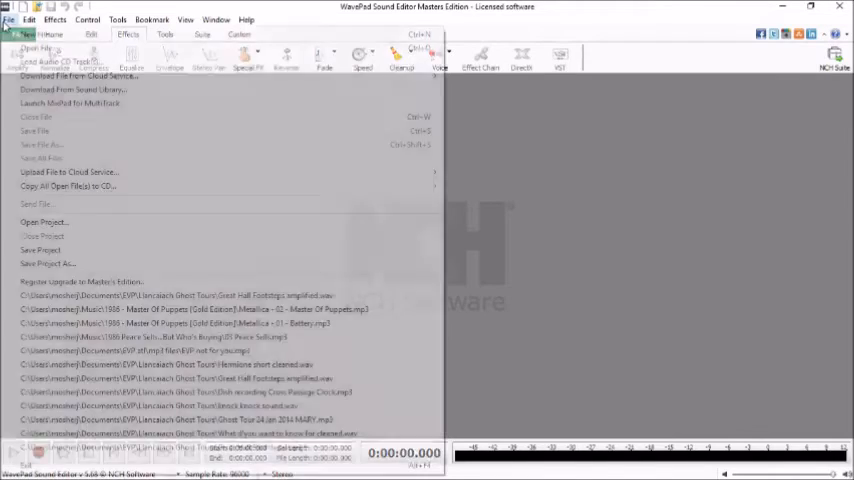
mouse_move(50, 49)
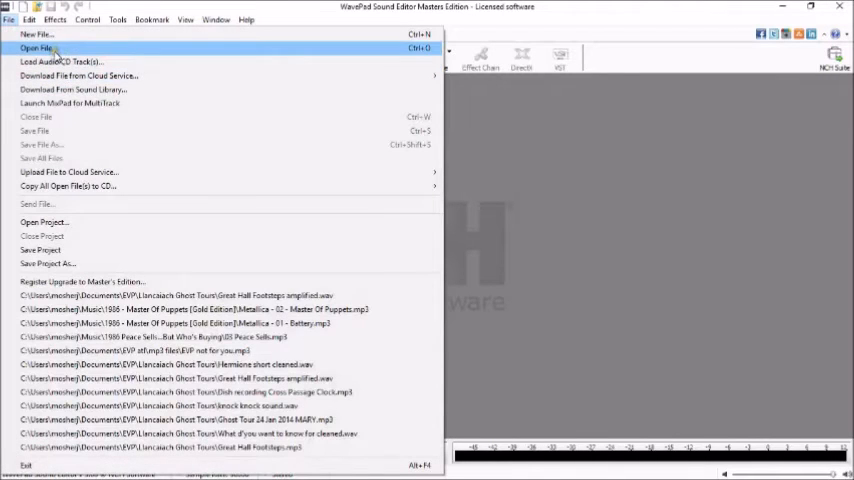
Step: Create a new untitled file and paste the copied 13-second stereo clip
left_click(40, 31)
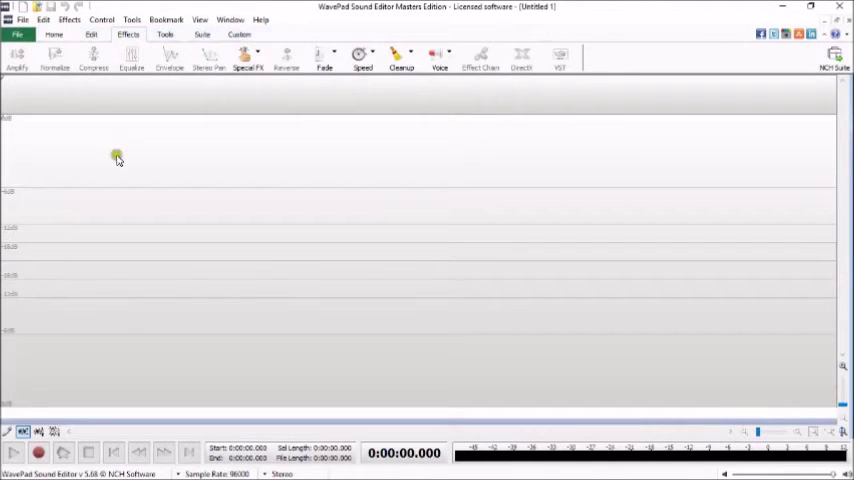
mouse_move(47, 198)
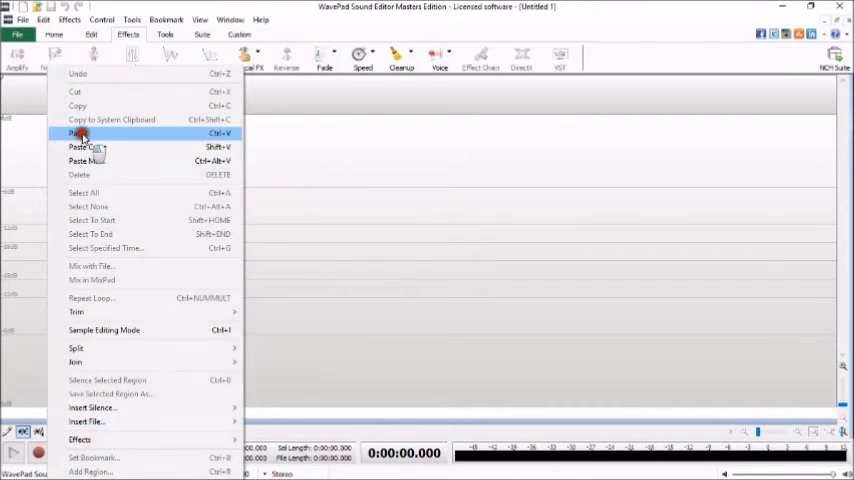
left_click(75, 132)
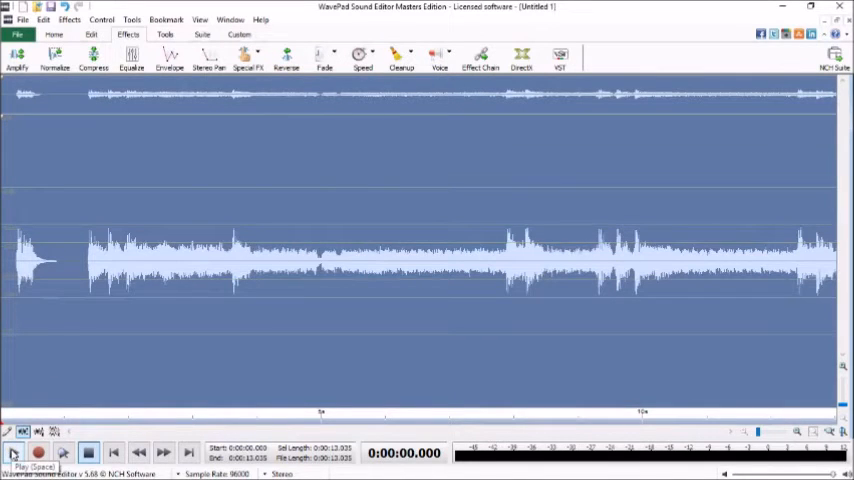
left_click(16, 453)
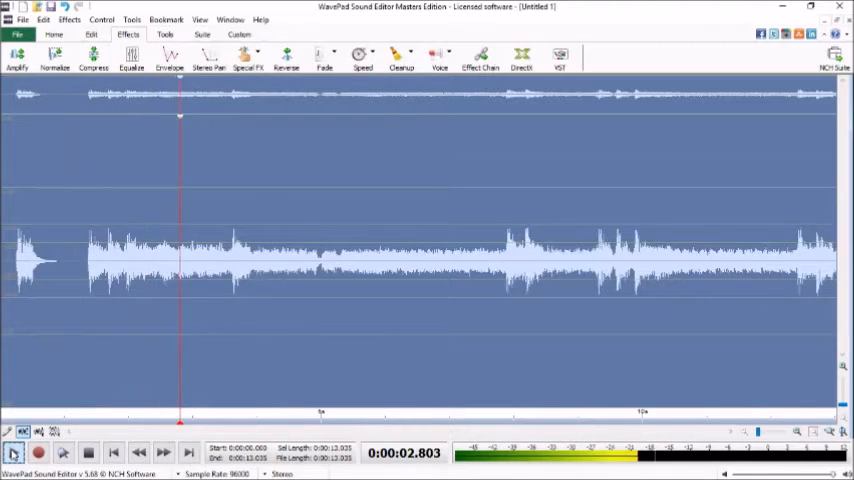
left_click(14, 455)
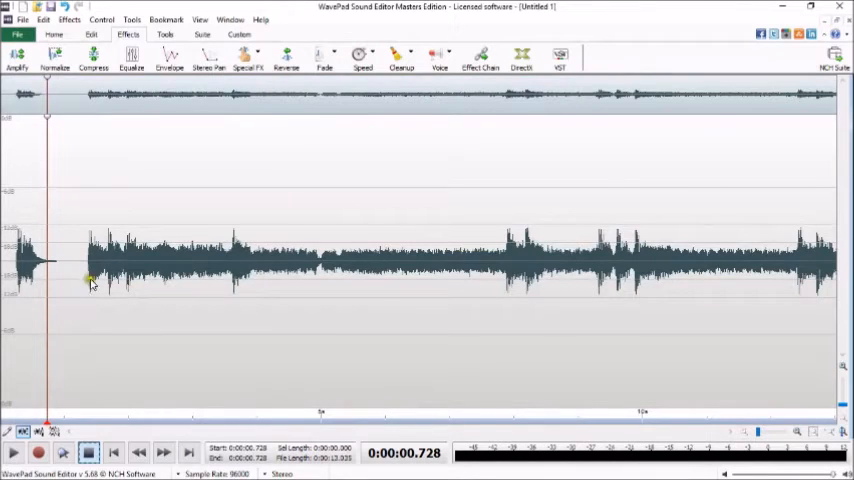
right_click(90, 283)
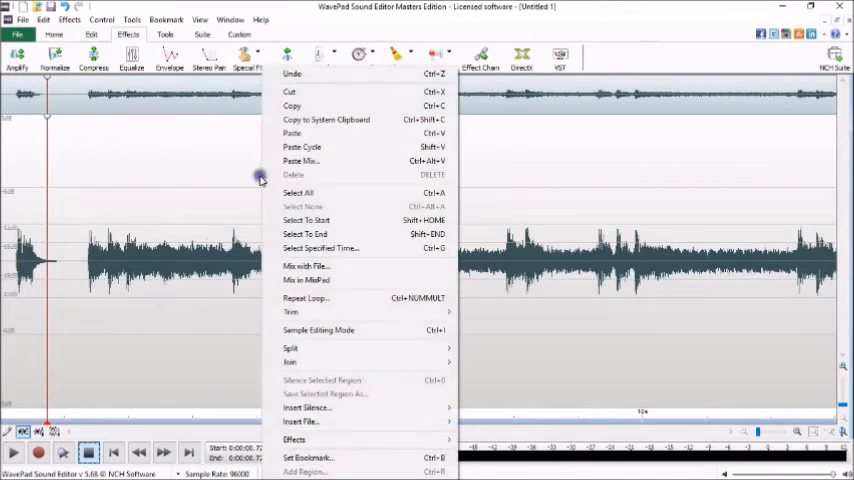
left_click(298, 192)
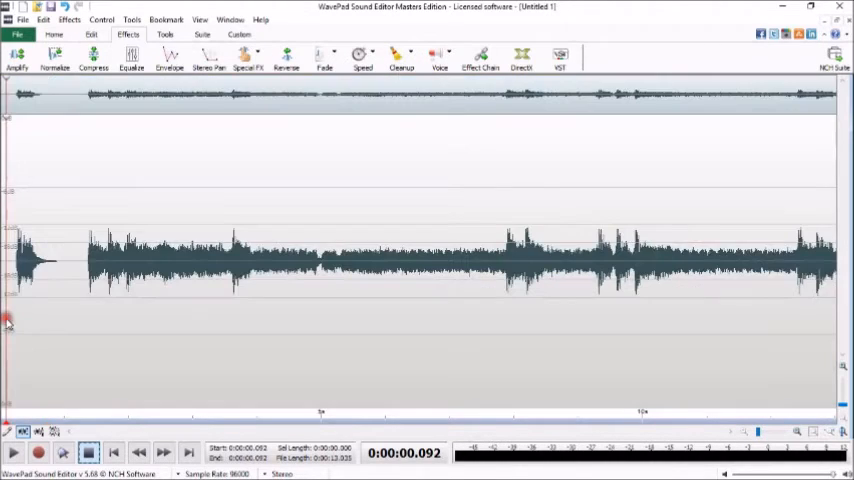
mouse_move(400, 52)
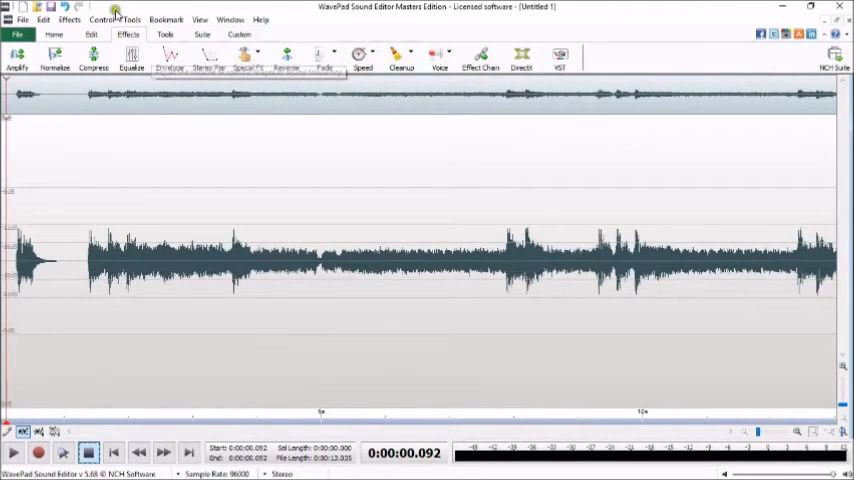
mouse_move(362, 52)
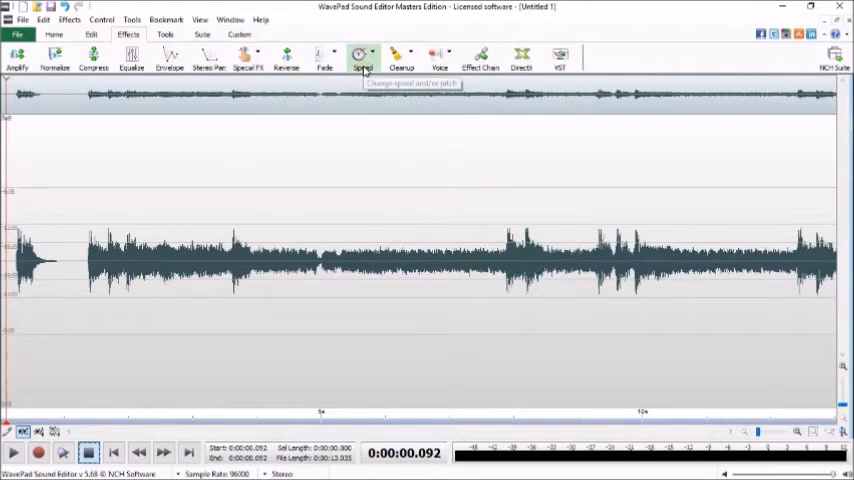
Step: Show the Speed dropdown's speed and pitch effect options
left_click(362, 52)
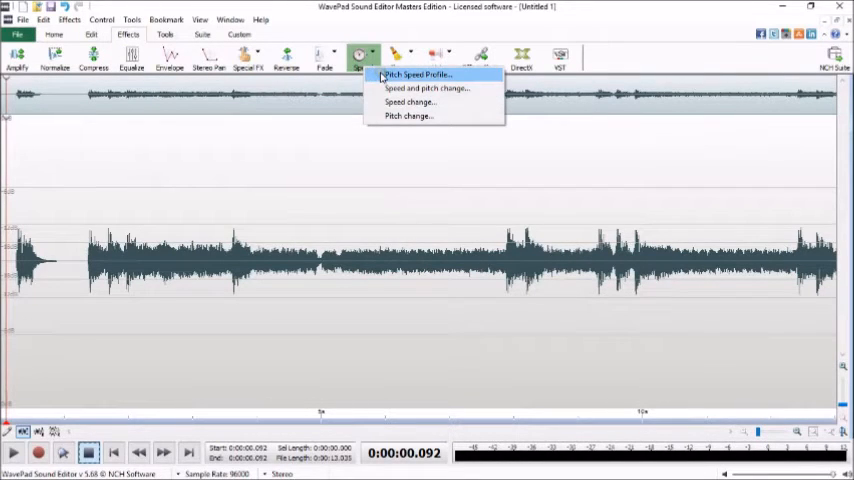
mouse_move(420, 88)
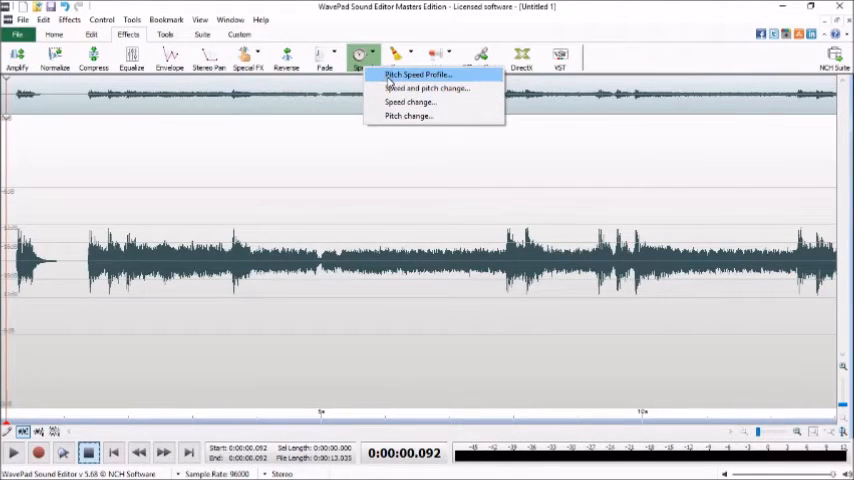
mouse_move(409, 102)
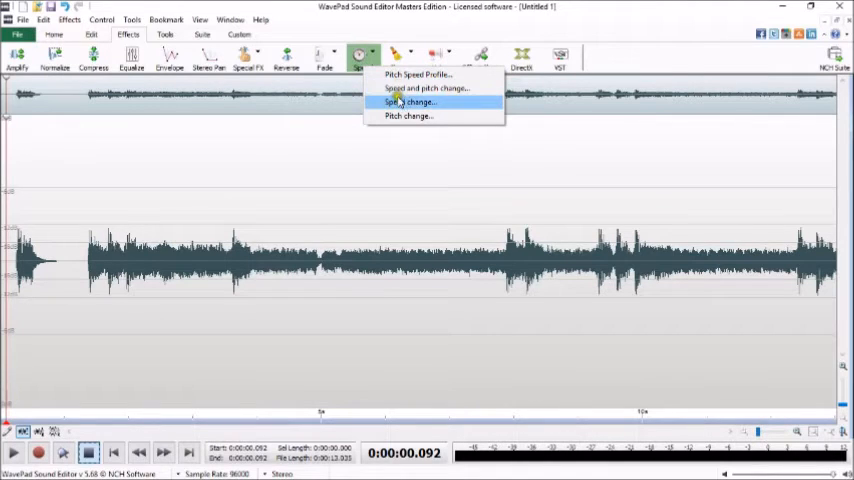
mouse_move(403, 116)
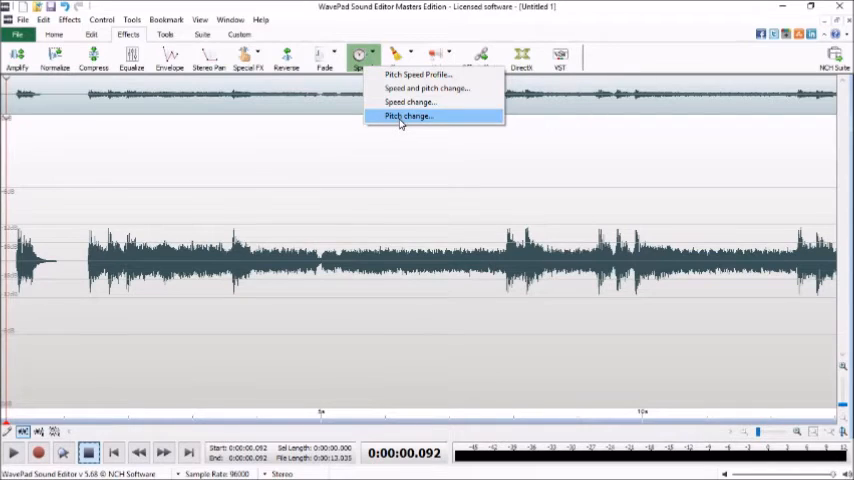
mouse_move(411, 102)
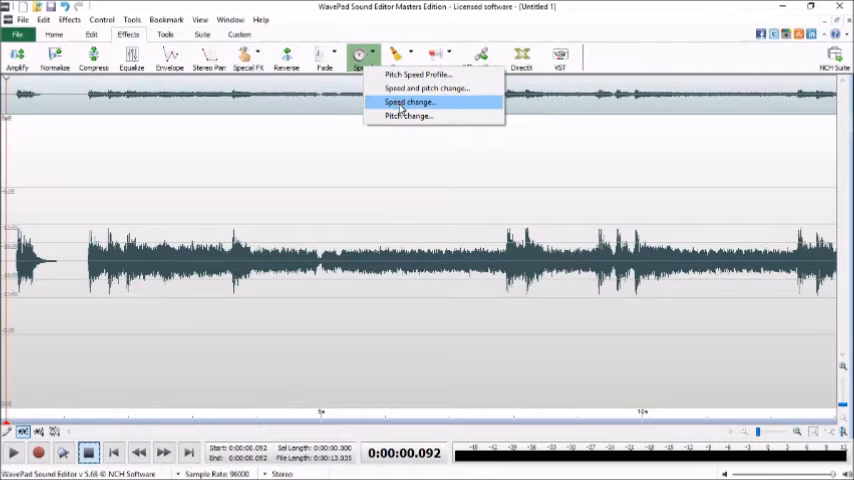
Step: Set the Speed Change resultant duration to 20 seconds, giving 65.175% speed
left_click(410, 102)
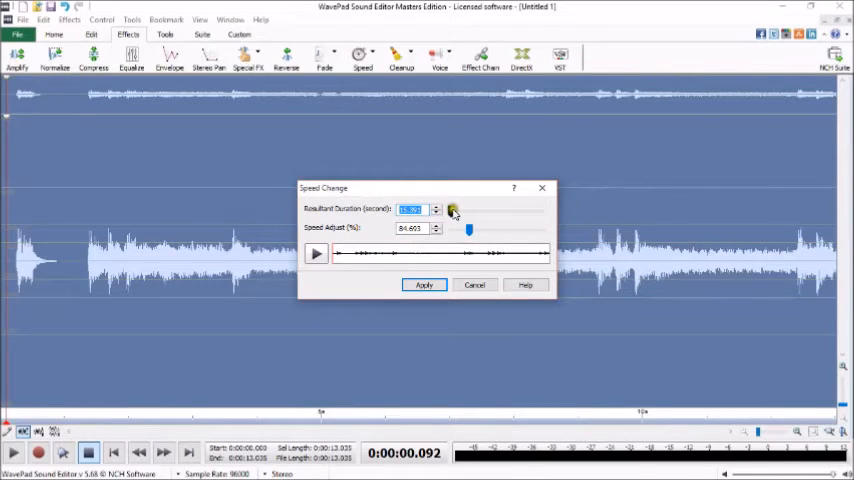
left_click_drag(452, 210, 495, 210)
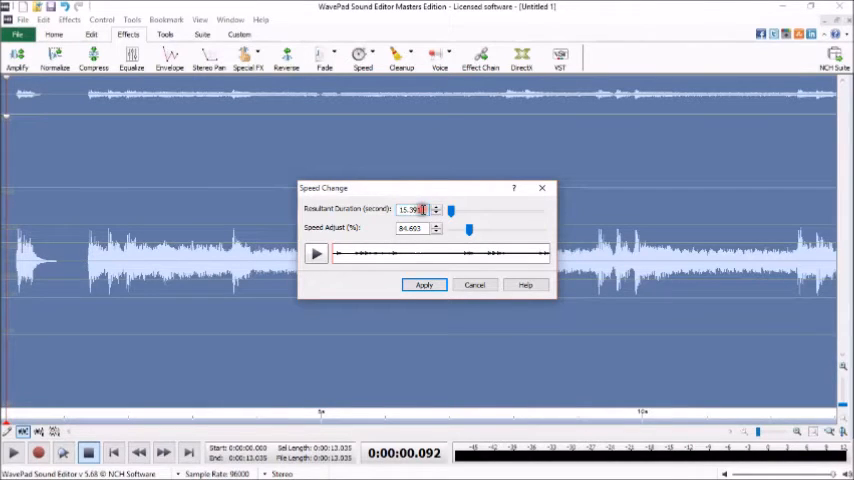
triple_click(413, 210)
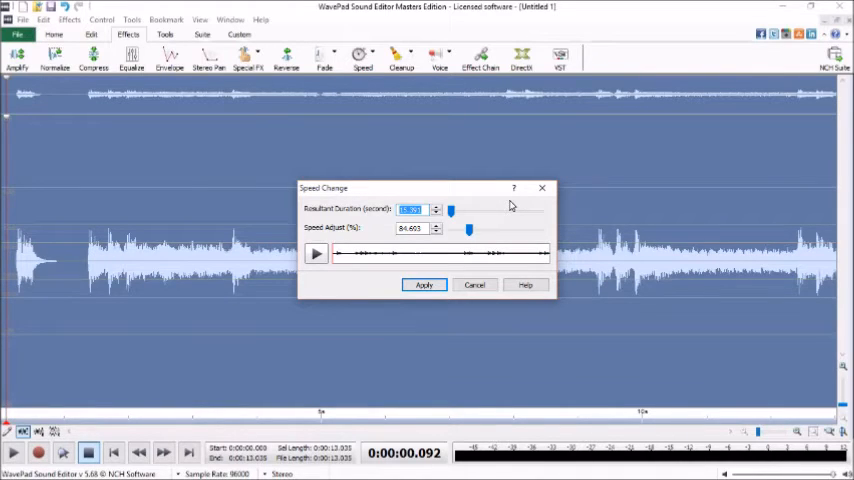
type("20")
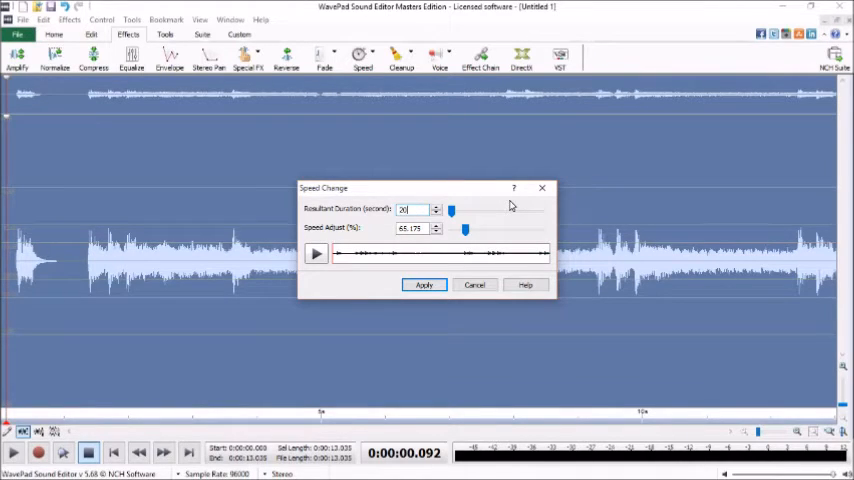
left_click(316, 254)
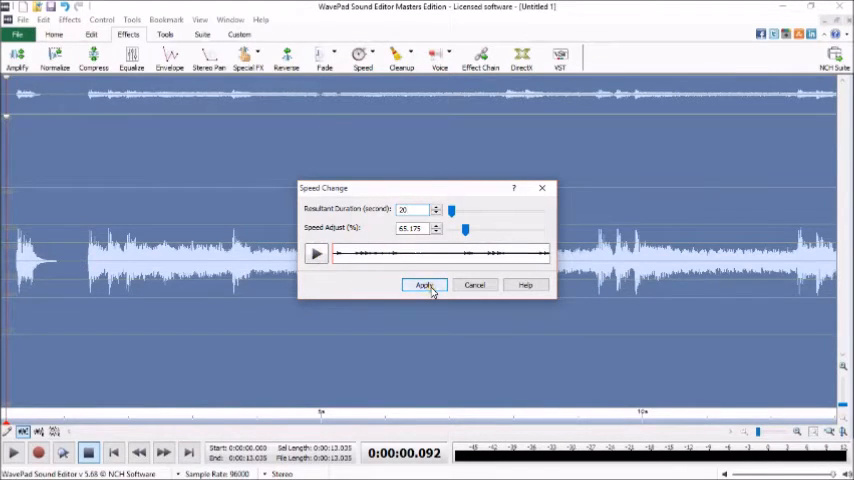
Step: Apply the 20-second speed change and play back the slowed clip
left_click(424, 285)
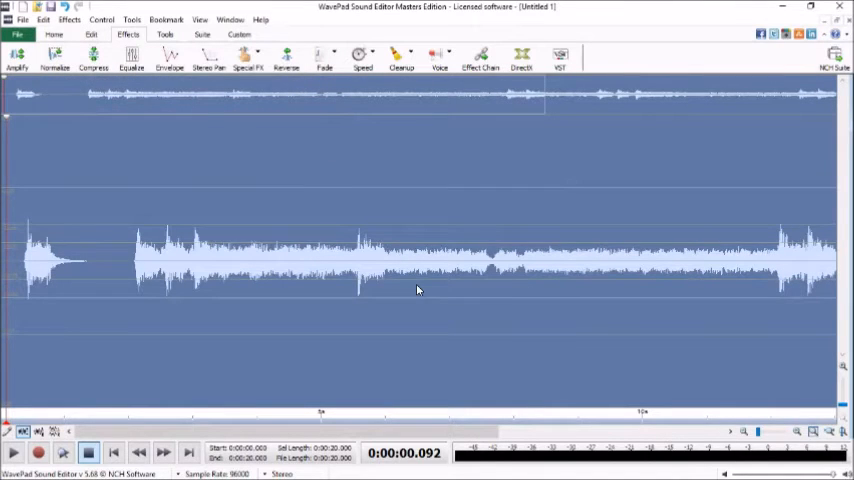
mouse_move(126, 260)
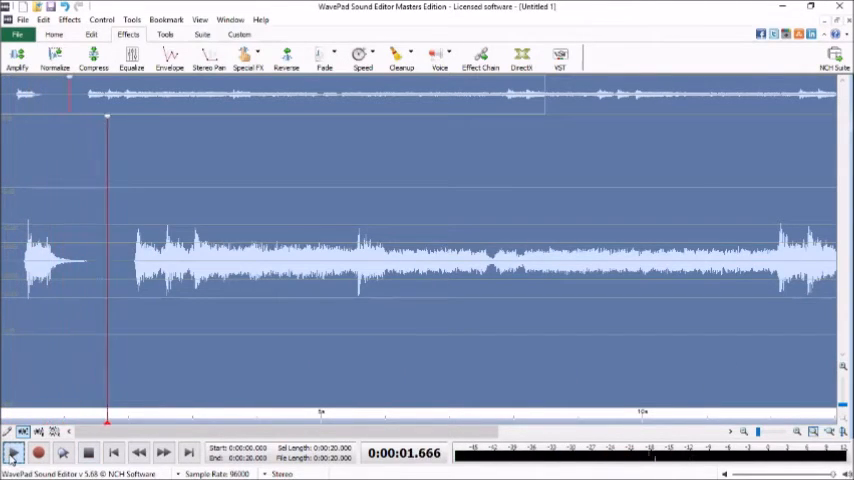
left_click(13, 453)
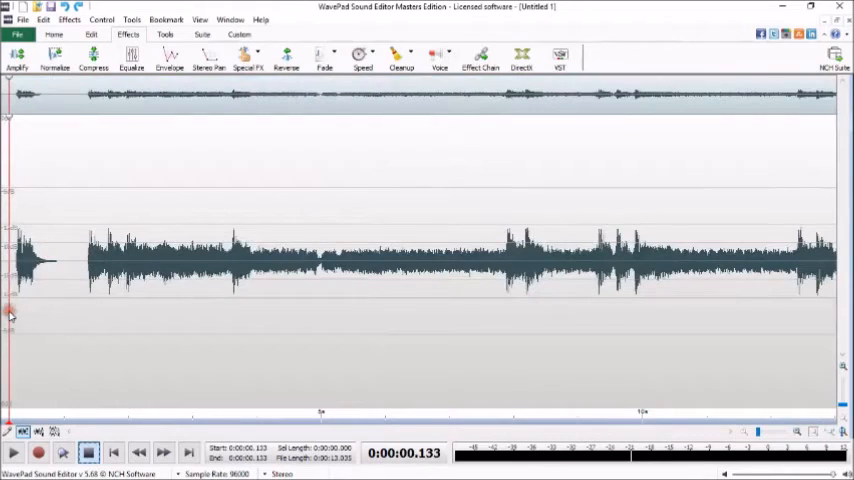
Step: Apply a speed change shortening the clip to 10 seconds, about 130.359% speed
left_click(359, 56)
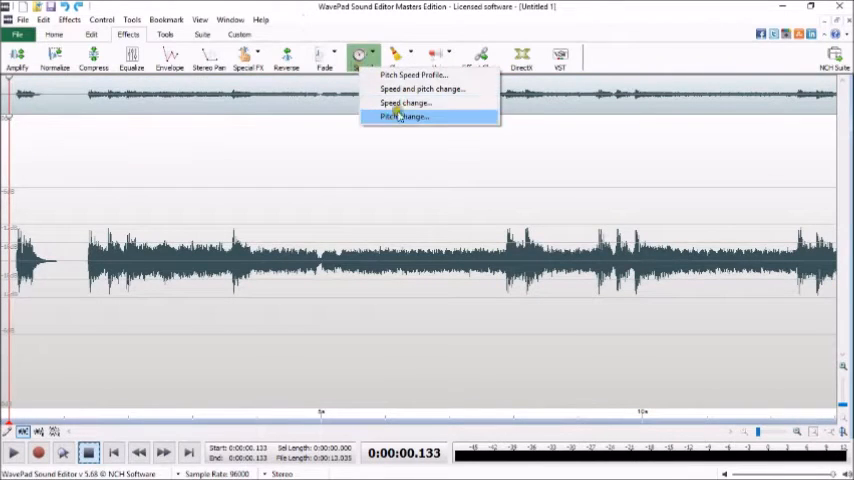
left_click(411, 103)
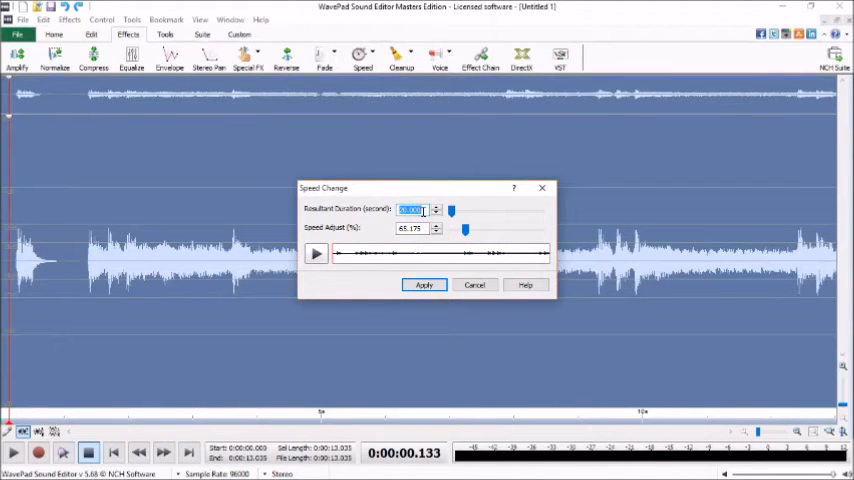
type("10")
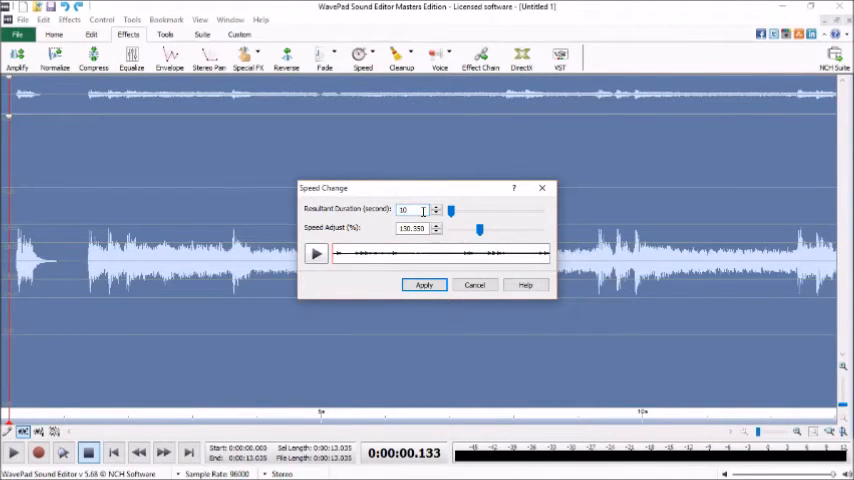
left_click(412, 228)
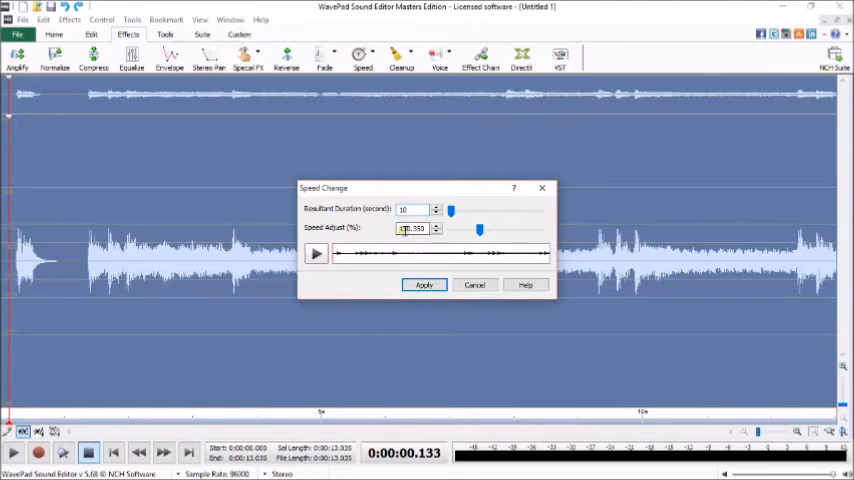
left_click(423, 284)
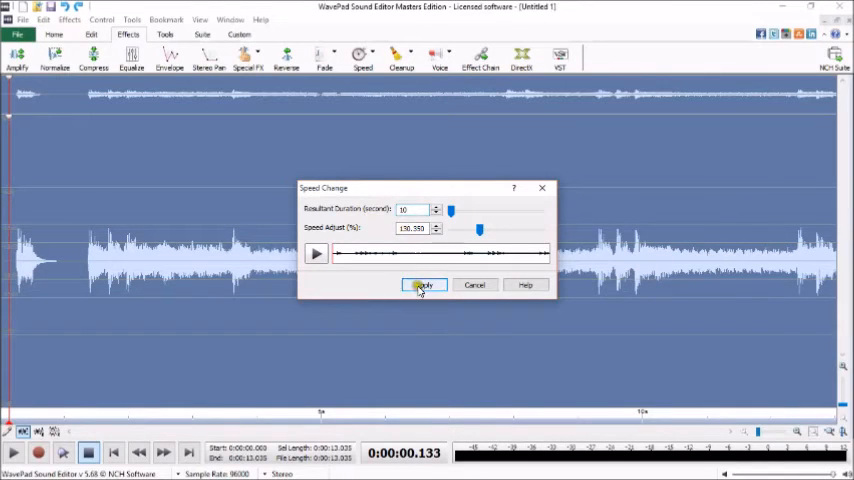
Step: Apply the 10-second speed change and play back the faster clip
left_click(423, 285)
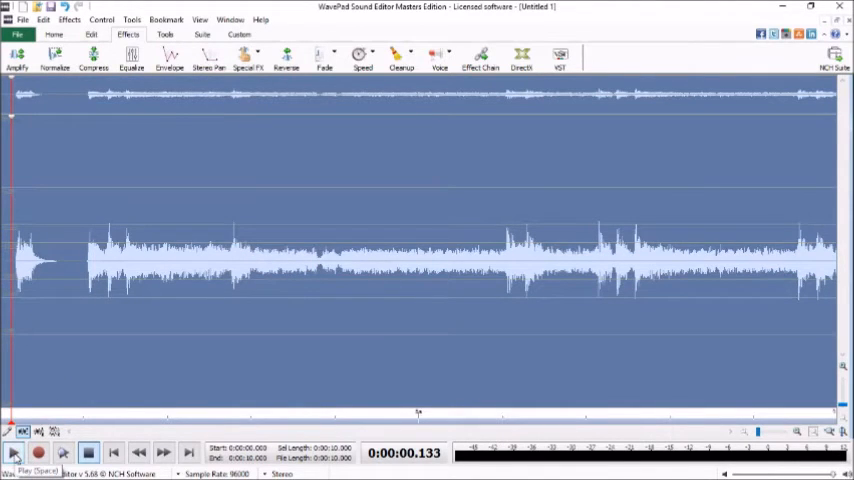
left_click(15, 452)
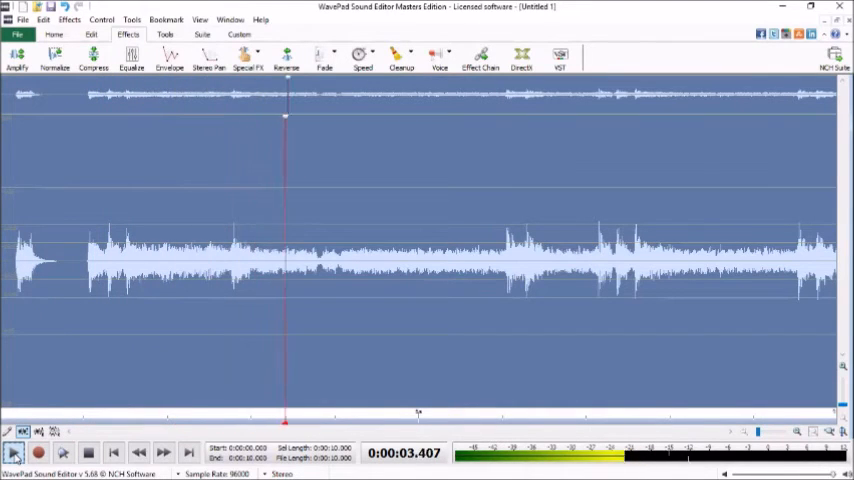
left_click(12, 455)
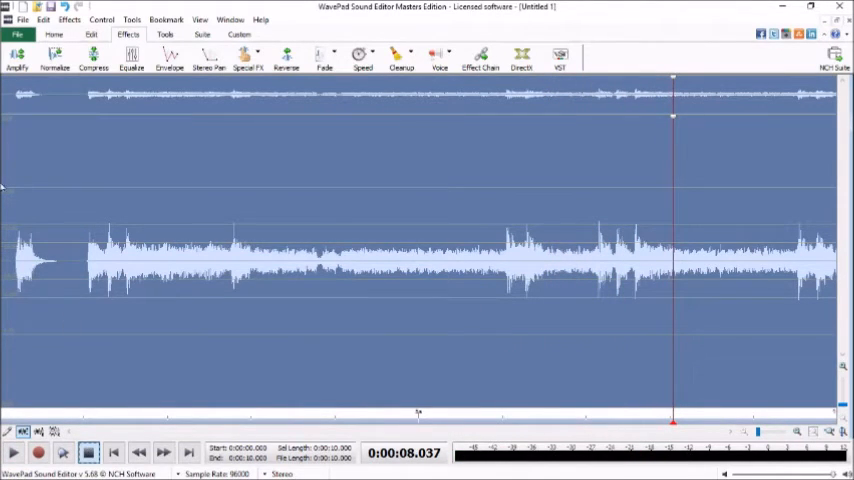
mouse_move(216, 268)
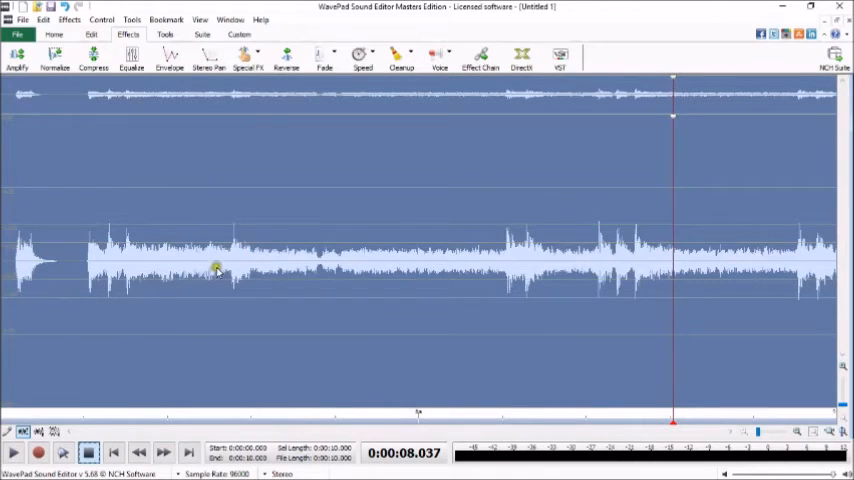
mouse_move(378, 156)
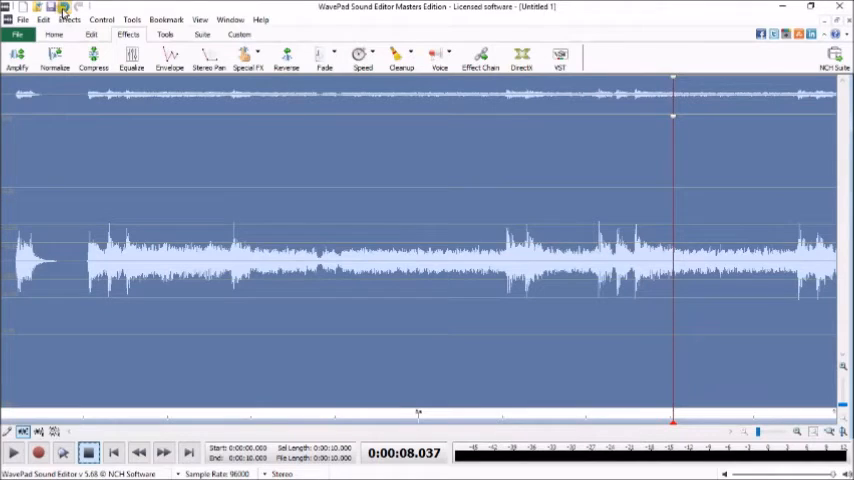
mouse_move(72, 11)
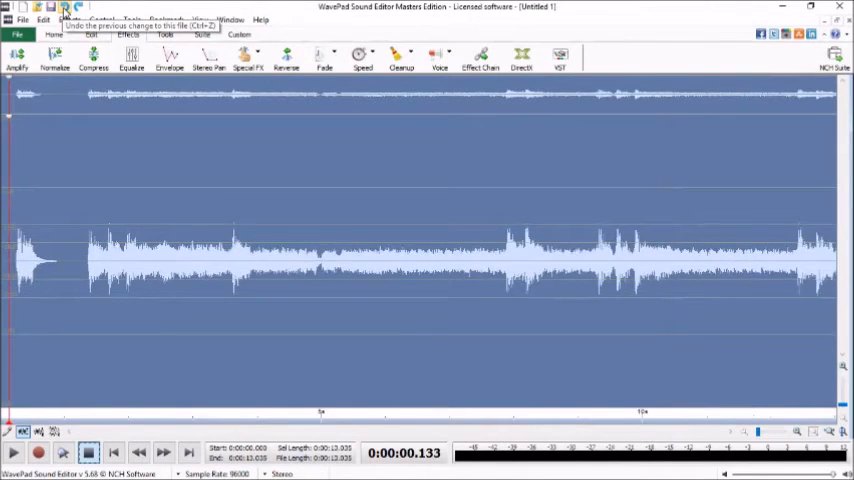
Step: Undo the speed change, restoring the clip to 13 seconds
left_click(15, 452)
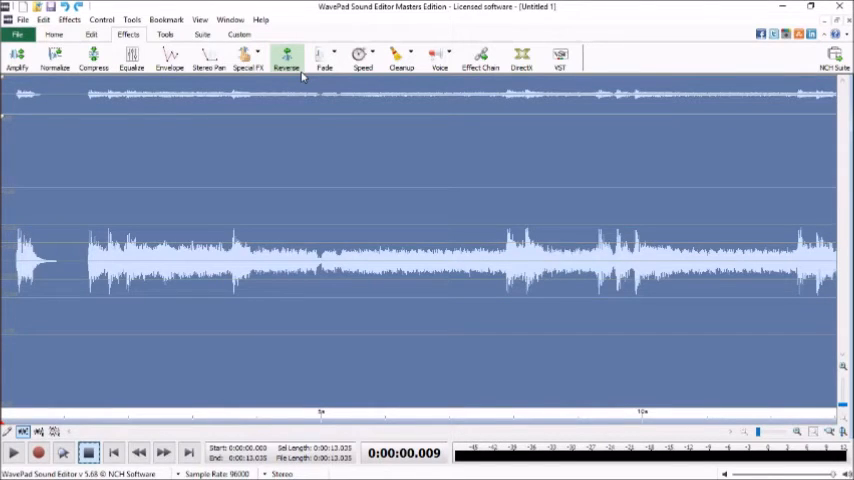
mouse_move(299, 159)
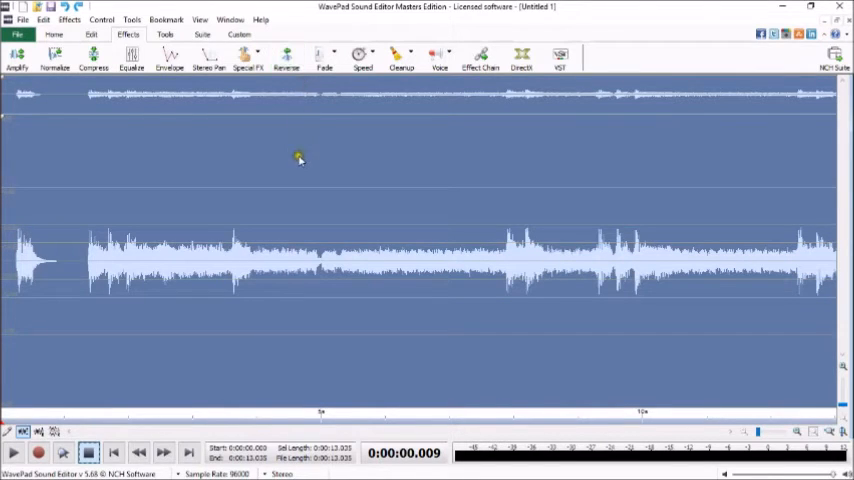
mouse_move(299, 161)
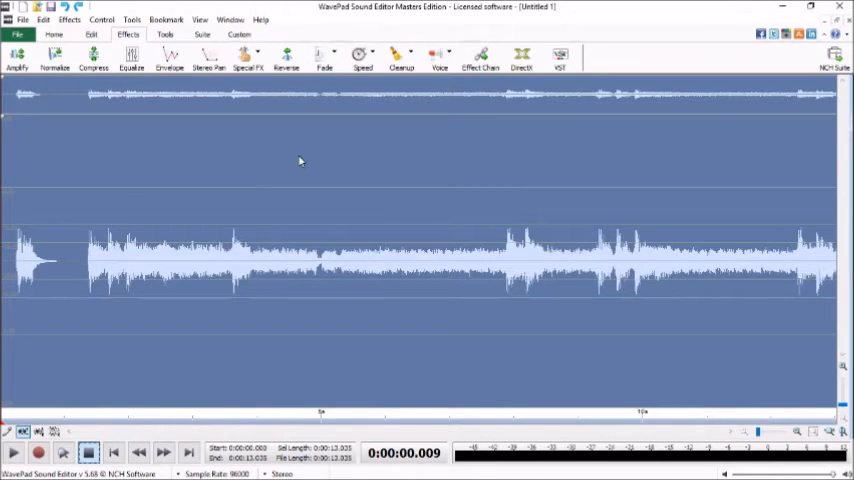
mouse_move(379, 122)
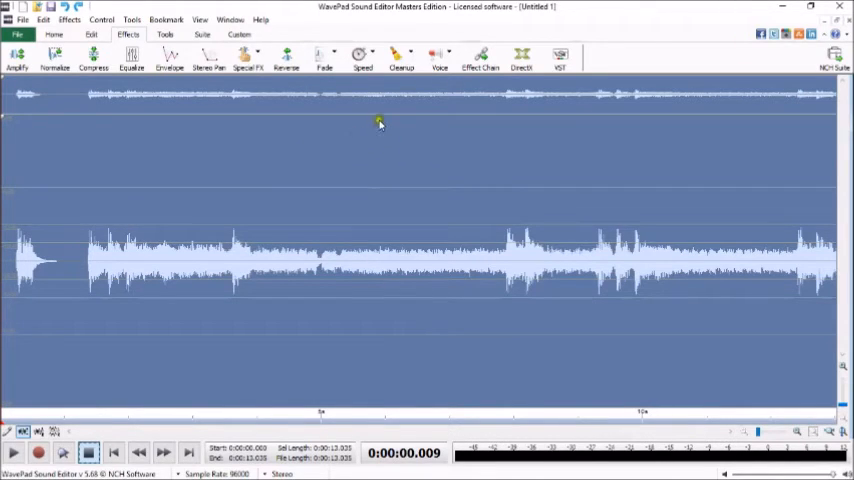
mouse_move(370, 120)
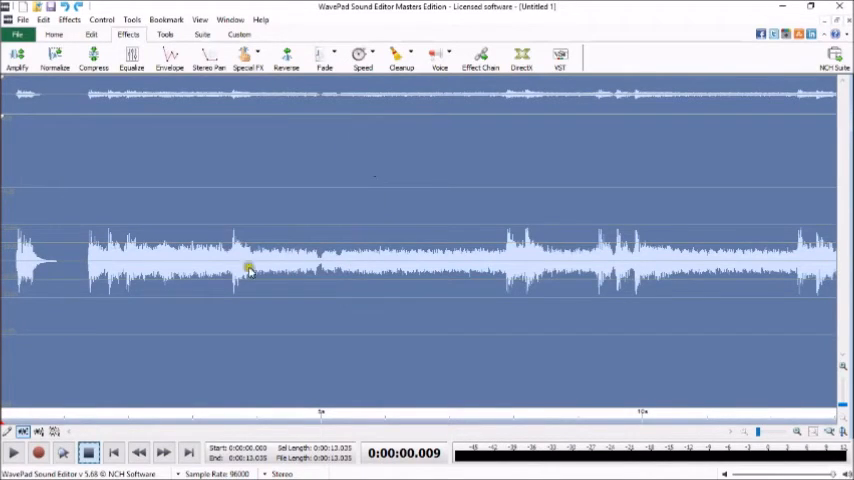
mouse_move(58, 377)
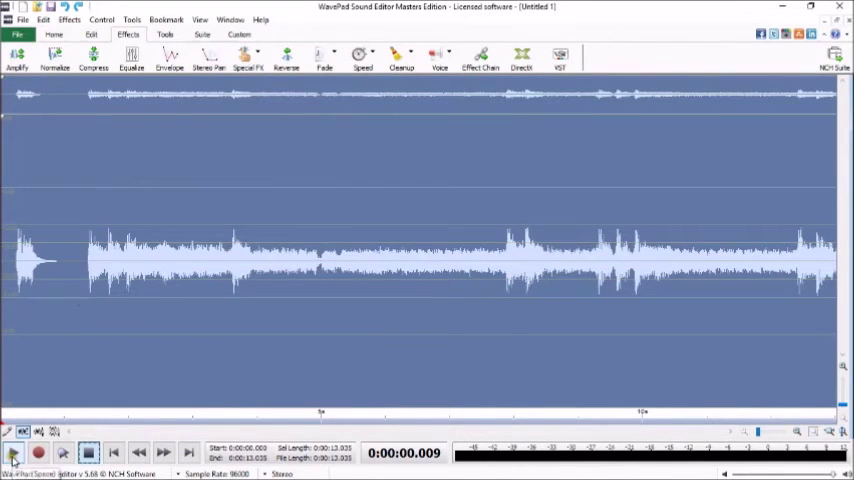
Step: Play and stop the restored 13-second clip, then show the speed and pitch effects list
left_click(15, 453)
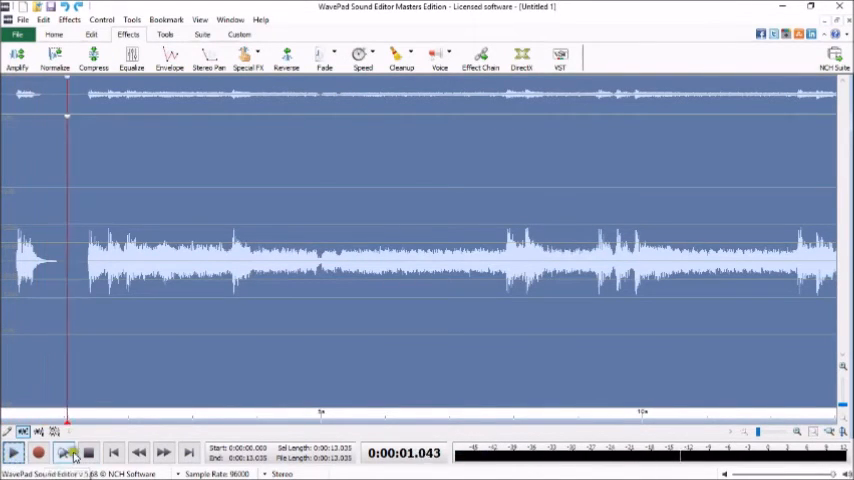
left_click(16, 453)
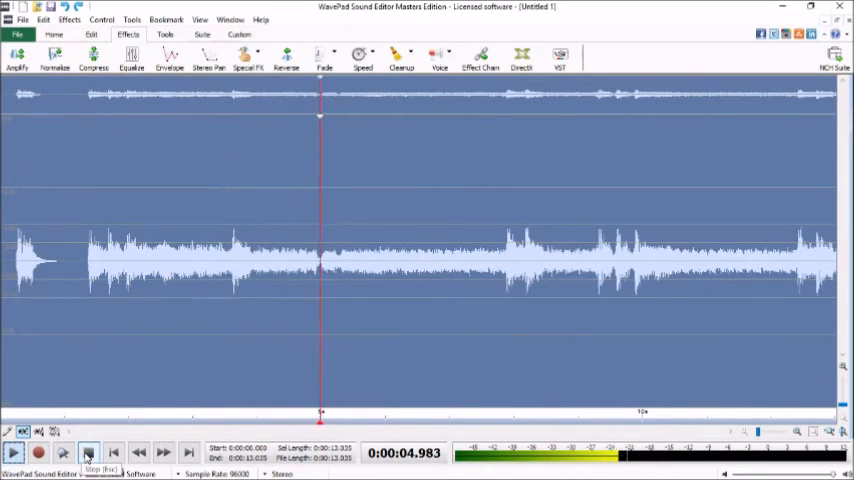
left_click(90, 454)
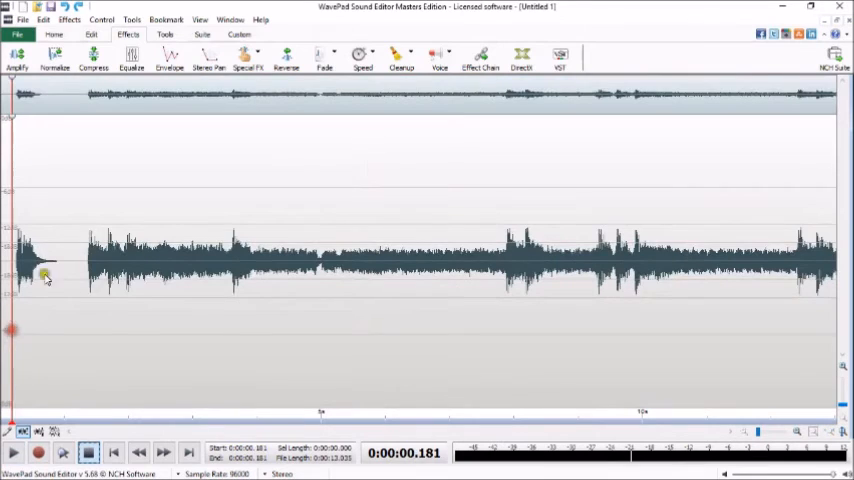
mouse_move(399, 52)
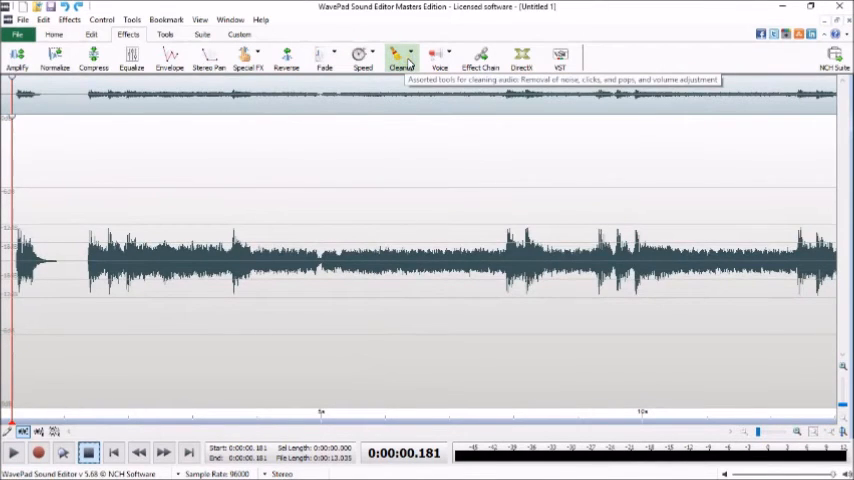
left_click(366, 50)
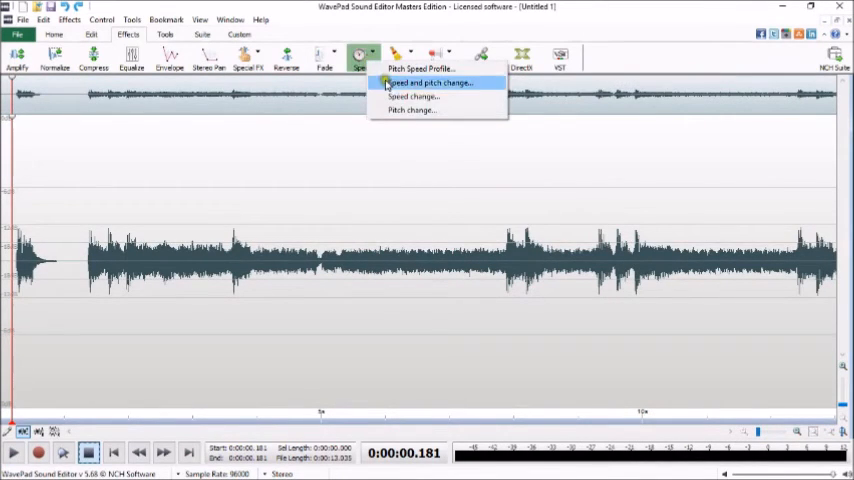
Step: Open Pitch Change and preview the clip at about 3 semitones, then near zero
left_click(410, 110)
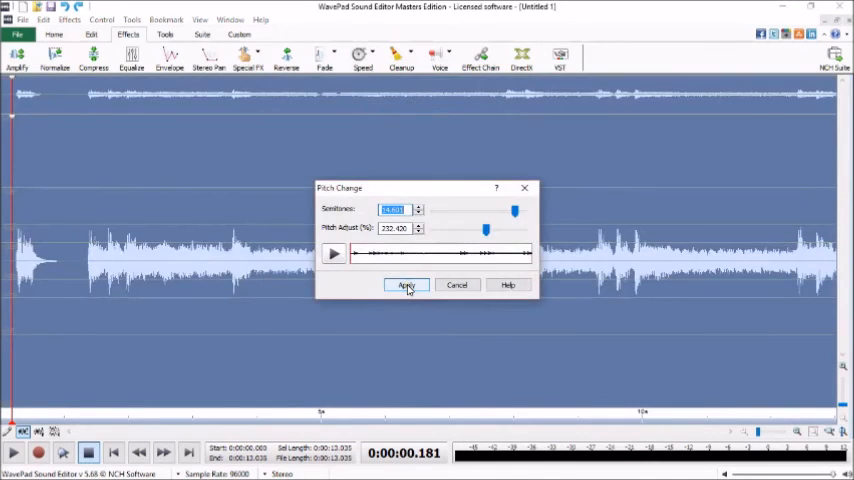
left_click(406, 285)
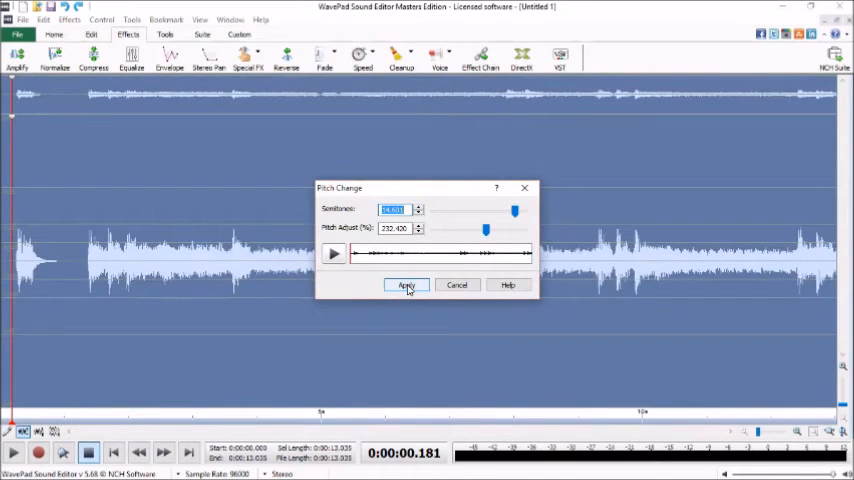
left_click(406, 285)
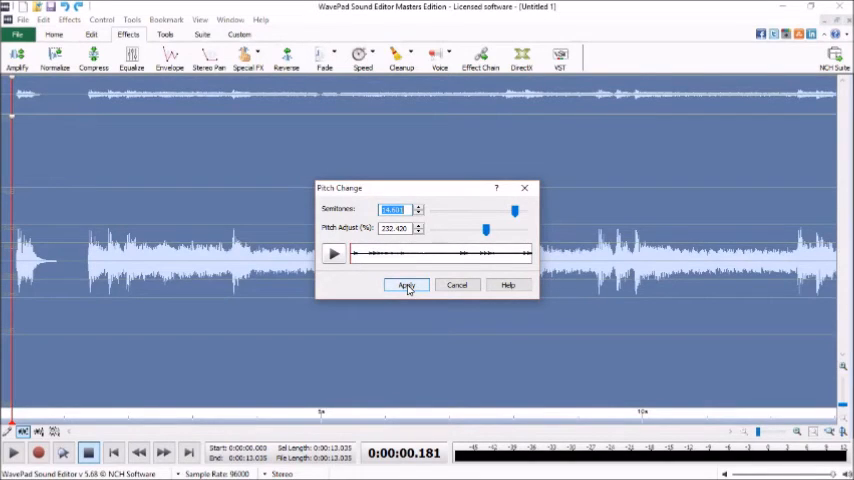
left_click(406, 285)
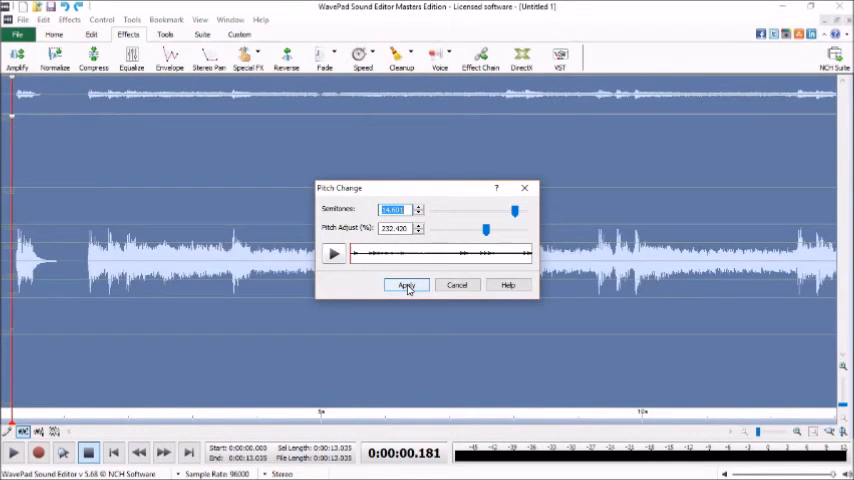
left_click(406, 285)
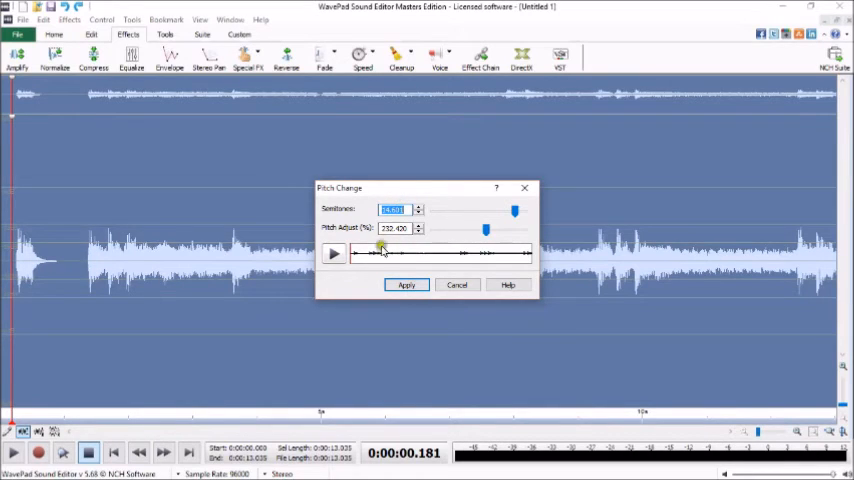
left_click(333, 253)
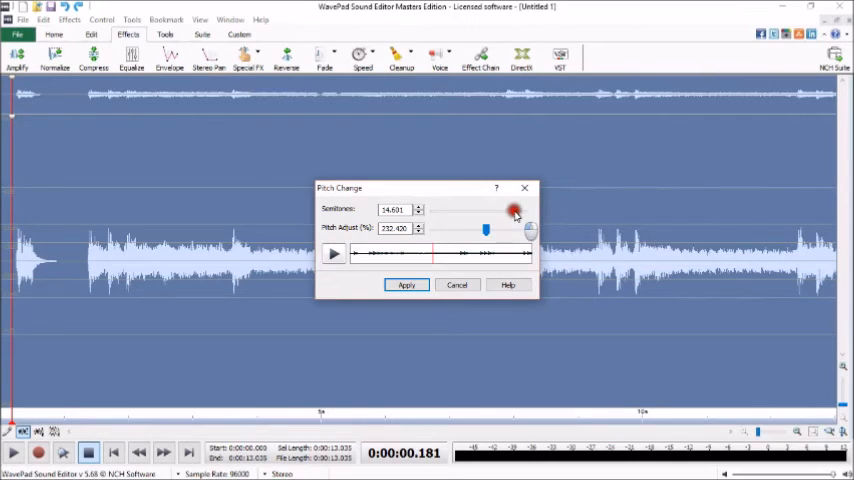
left_click_drag(516, 211, 505, 213)
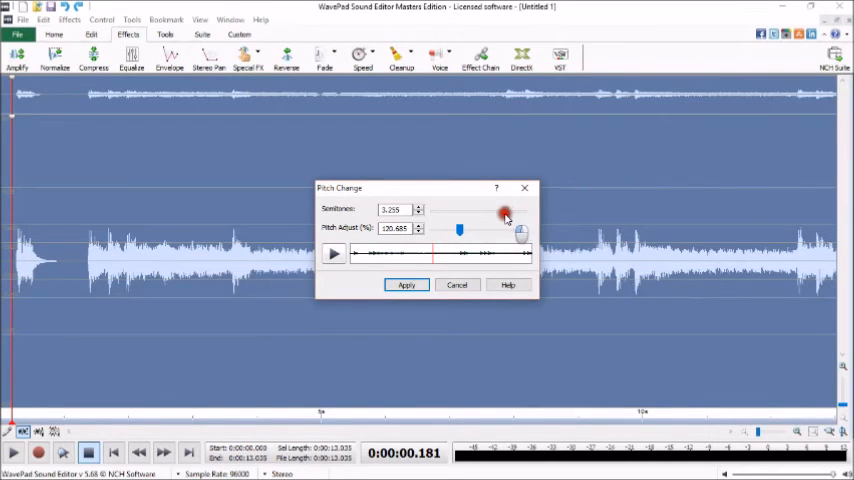
left_click_drag(505, 214, 500, 217)
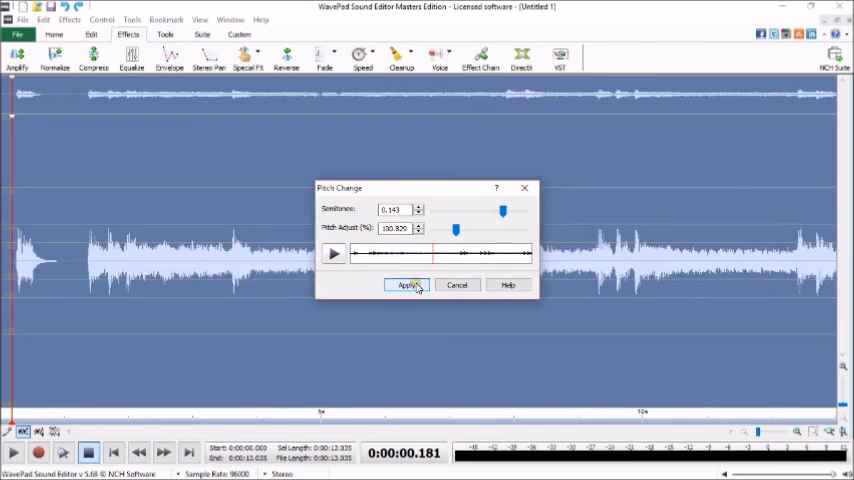
left_click(333, 253)
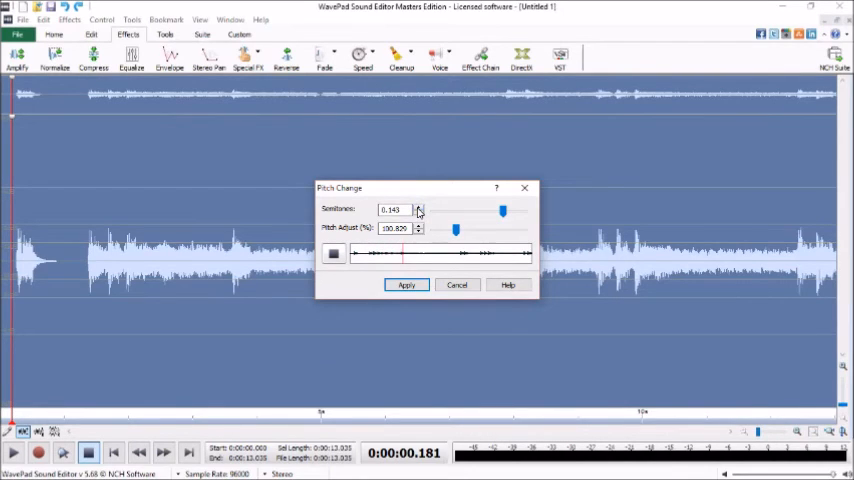
Step: Raise the pitch shift stepwise to 24 semitones while previewing, then cancel
left_click(418, 205)
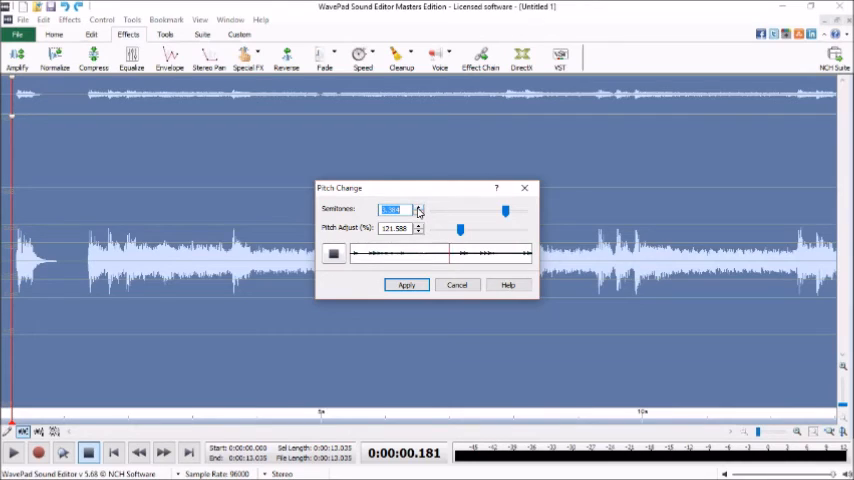
left_click(418, 206)
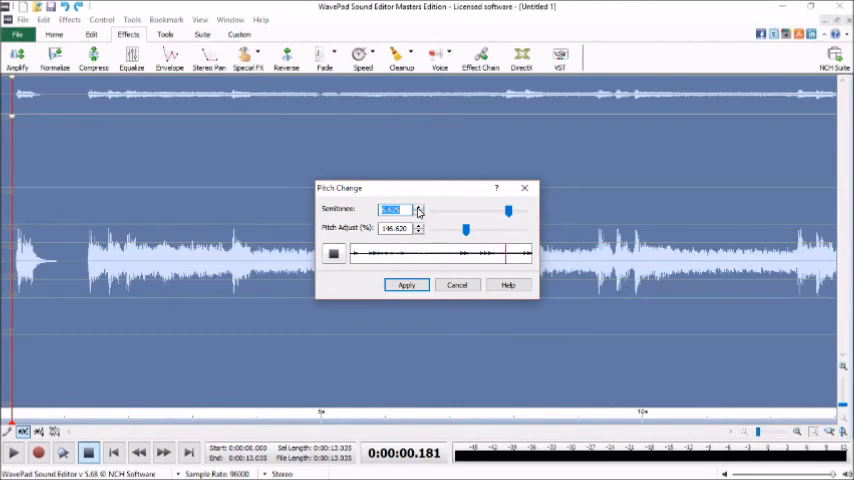
left_click(418, 205)
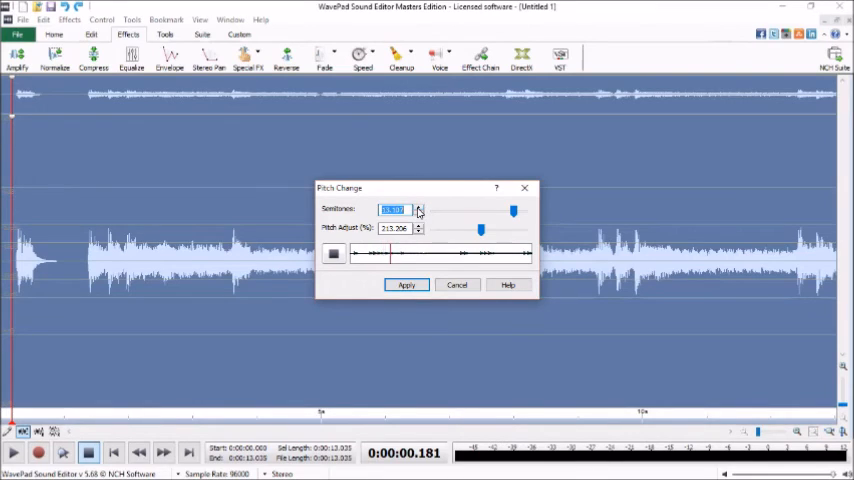
left_click(417, 205)
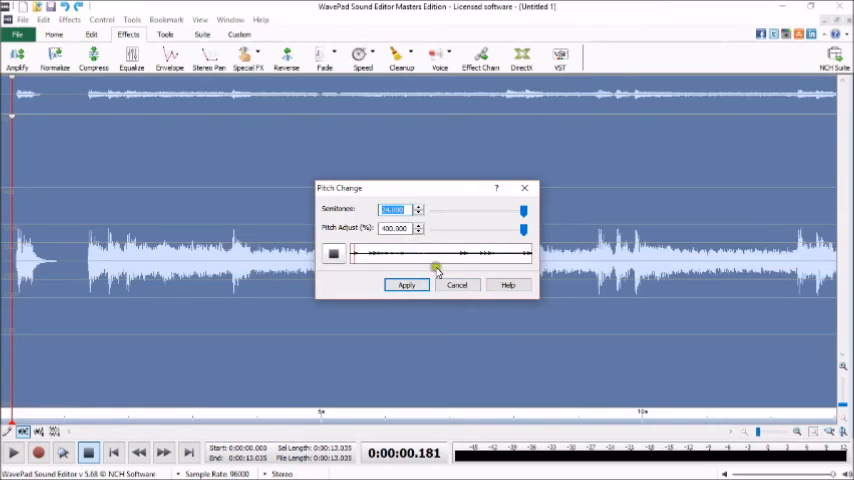
left_click(406, 285)
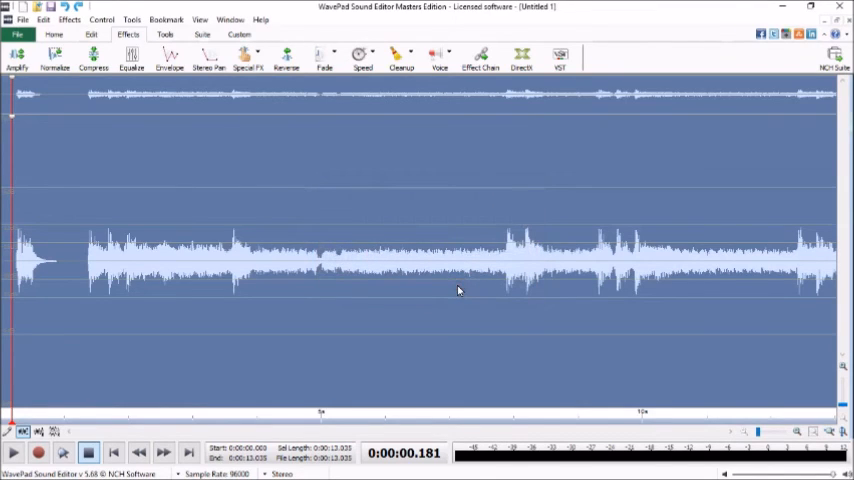
mouse_move(229, 243)
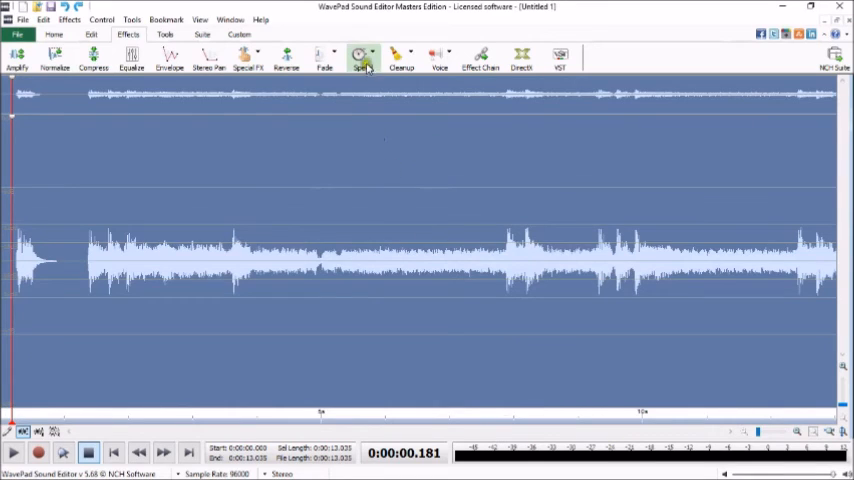
Step: Reopen Speed Change settings showing a 10-second duration at about 130% speed
left_click(361, 54)
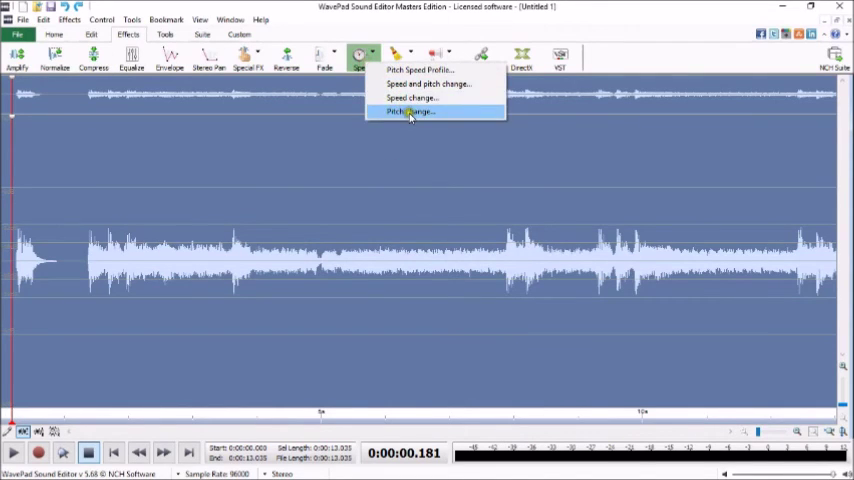
left_click(412, 98)
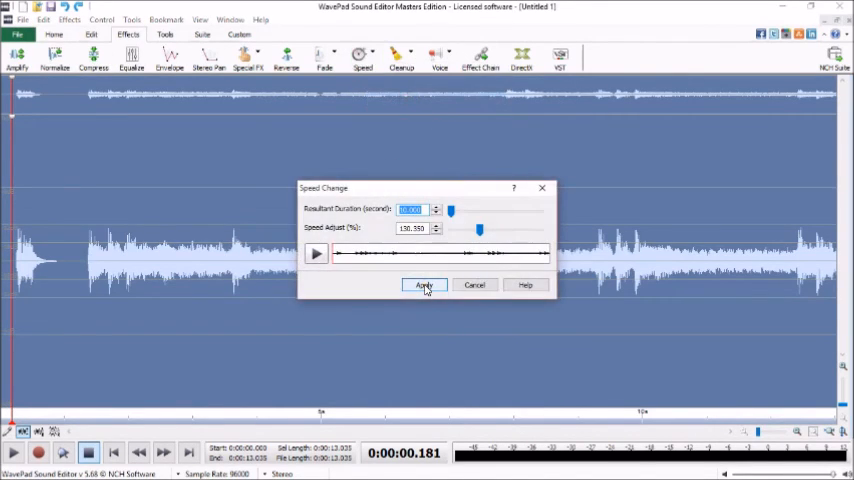
Step: Dismiss Speed Change, preview Pitch Change at 24 semitones, and cancel without applying
left_click(424, 285)
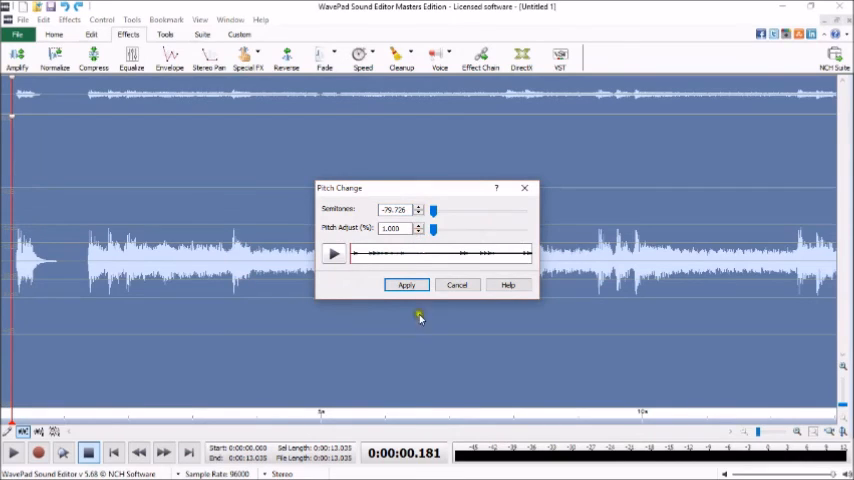
left_click(334, 253)
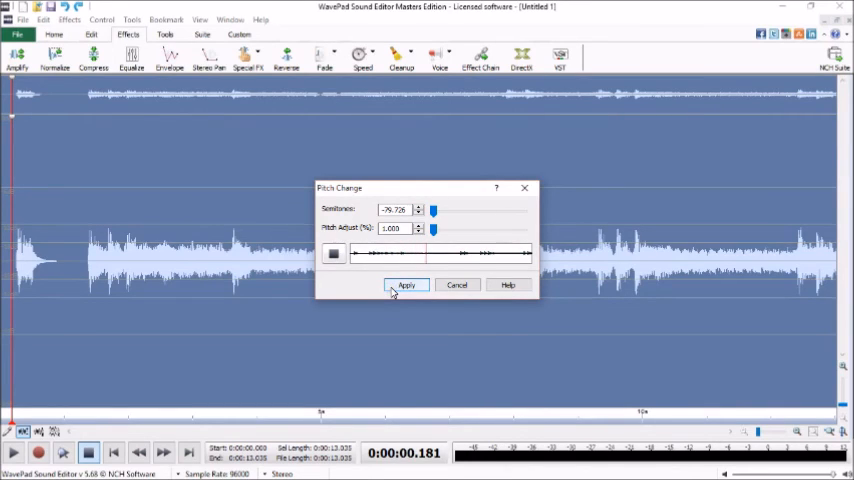
mouse_move(457, 285)
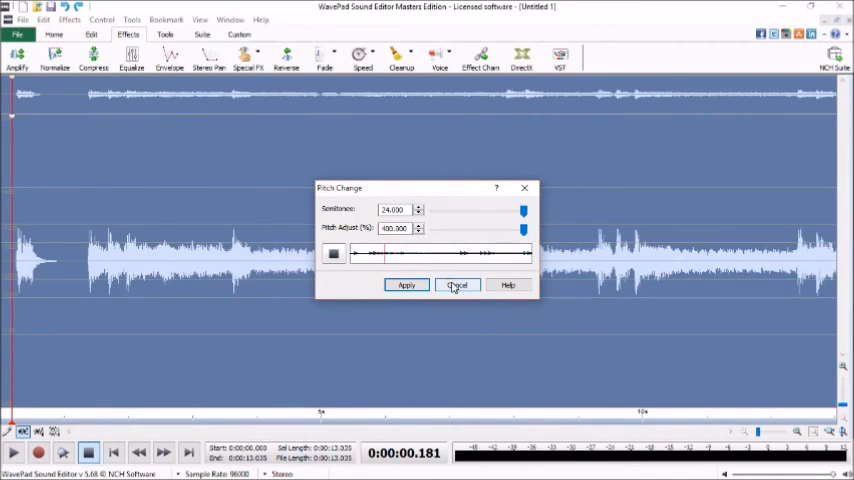
left_click(457, 285)
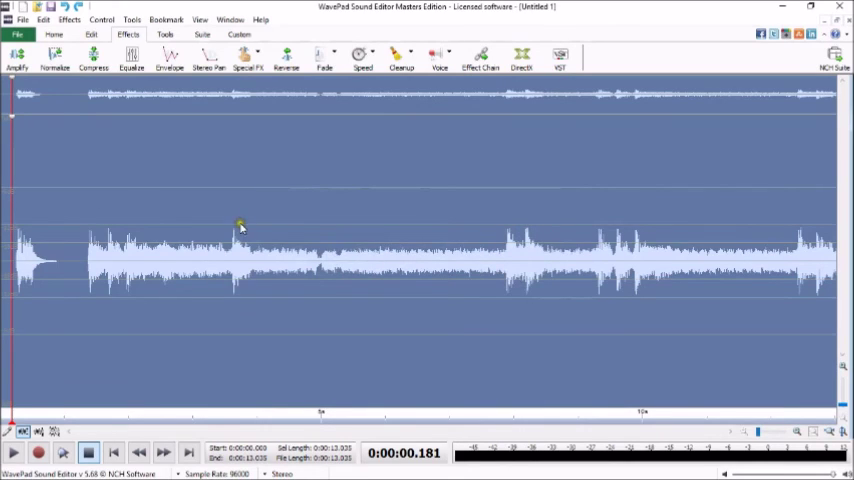
mouse_move(225, 203)
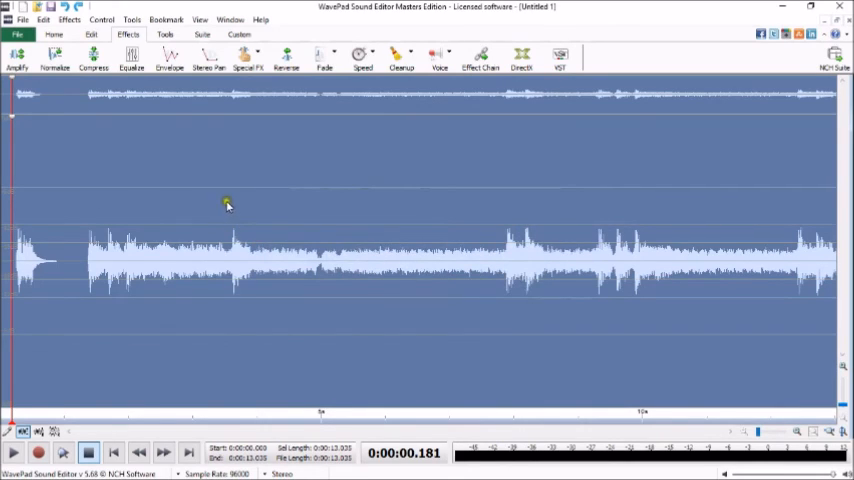
mouse_move(172, 357)
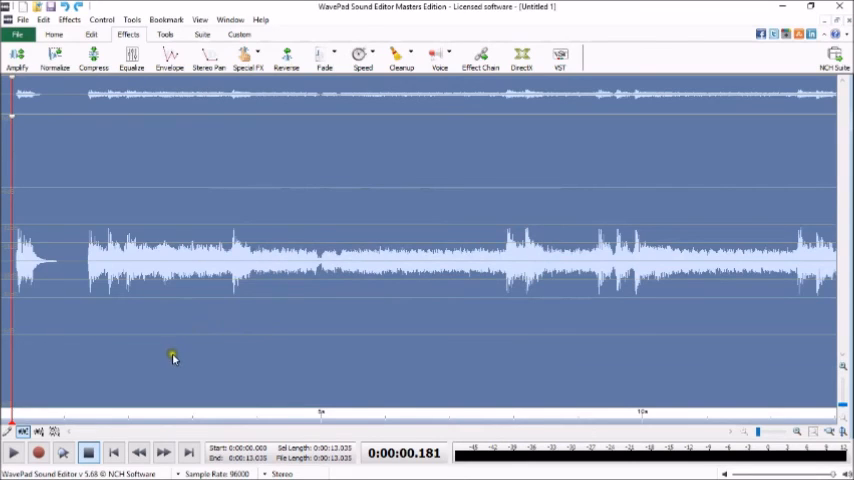
mouse_move(110, 170)
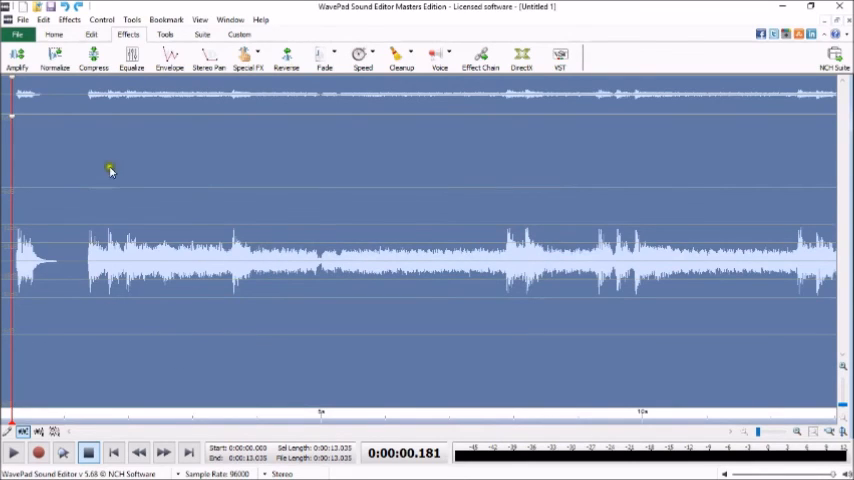
mouse_move(497, 108)
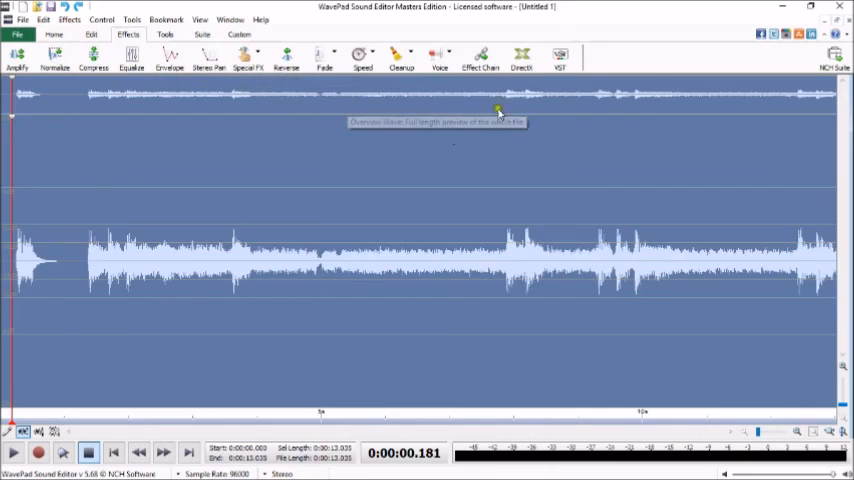
mouse_move(398, 55)
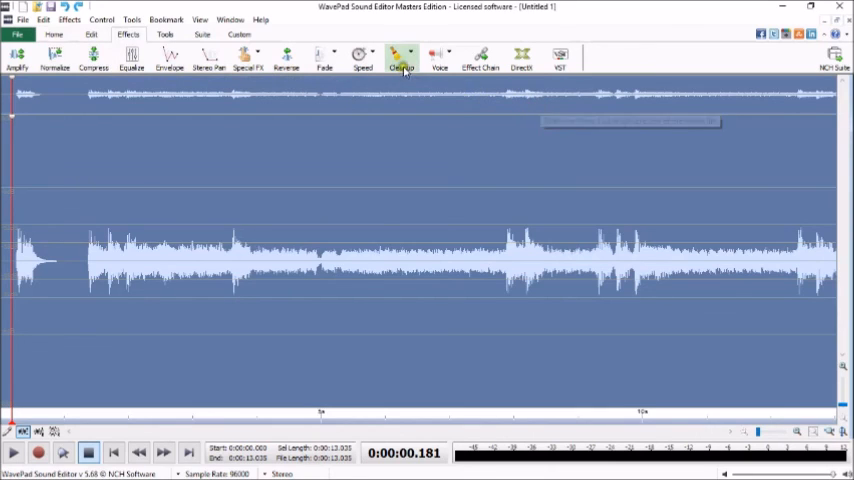
mouse_move(398, 55)
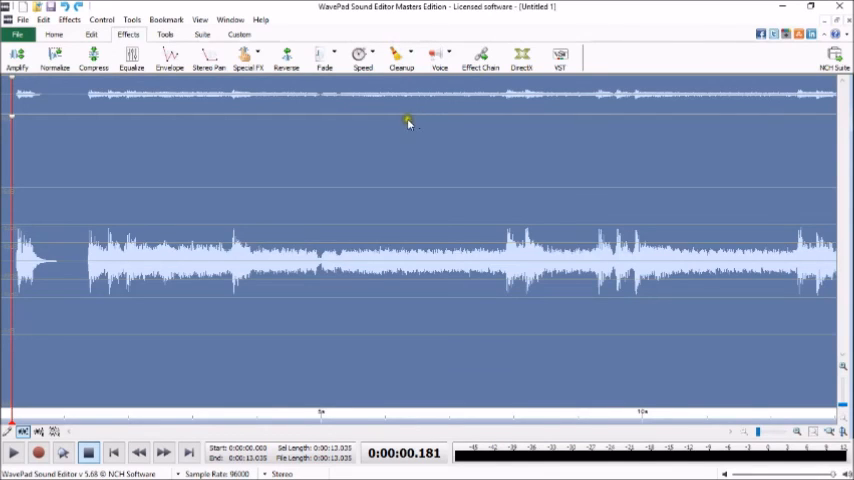
mouse_move(394, 119)
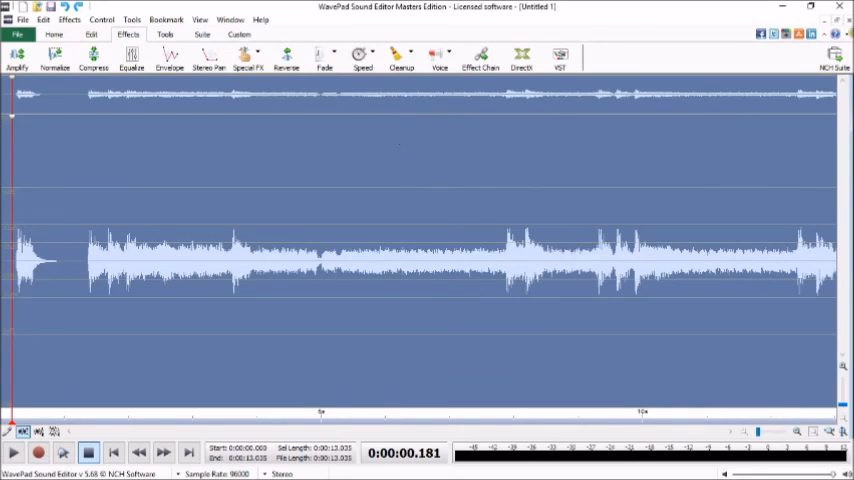
mouse_move(841, 8)
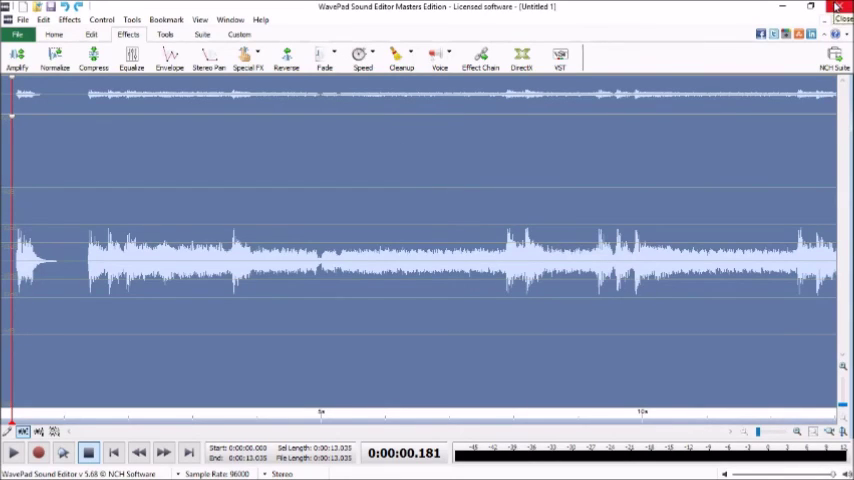